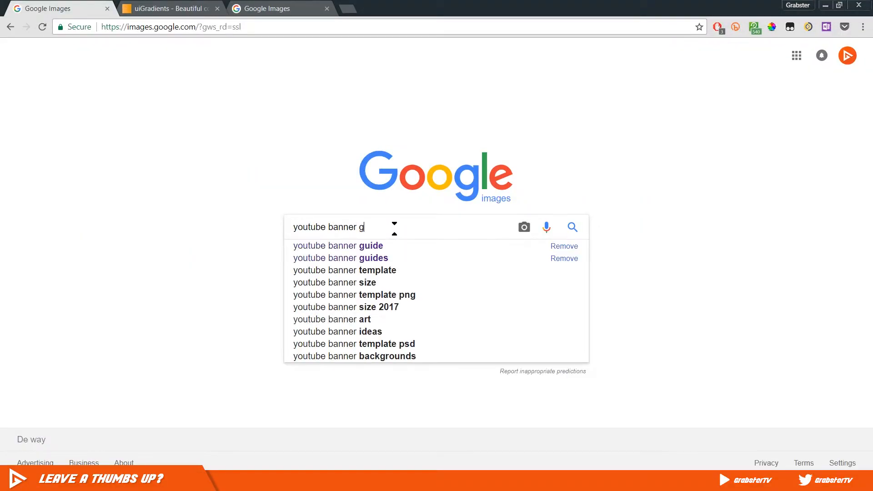
- Find a 'youtube banner guide' image on Google Images and save it
left_click(337, 245)
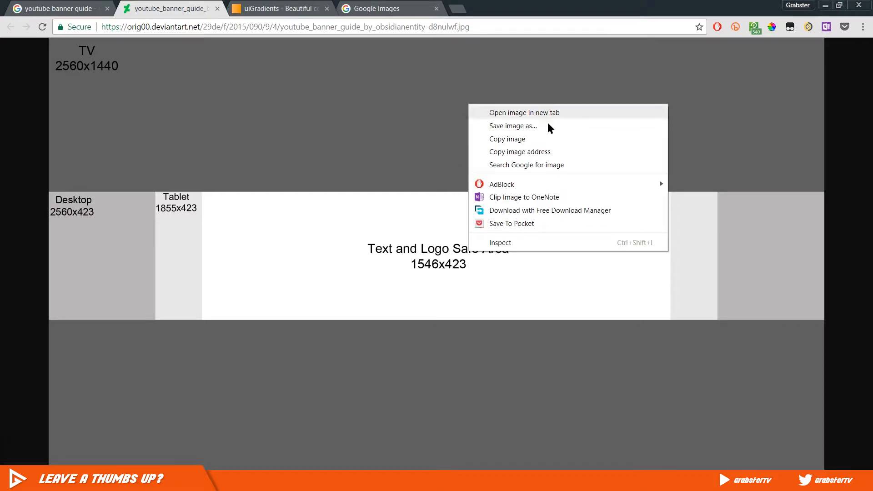
left_click(512, 126)
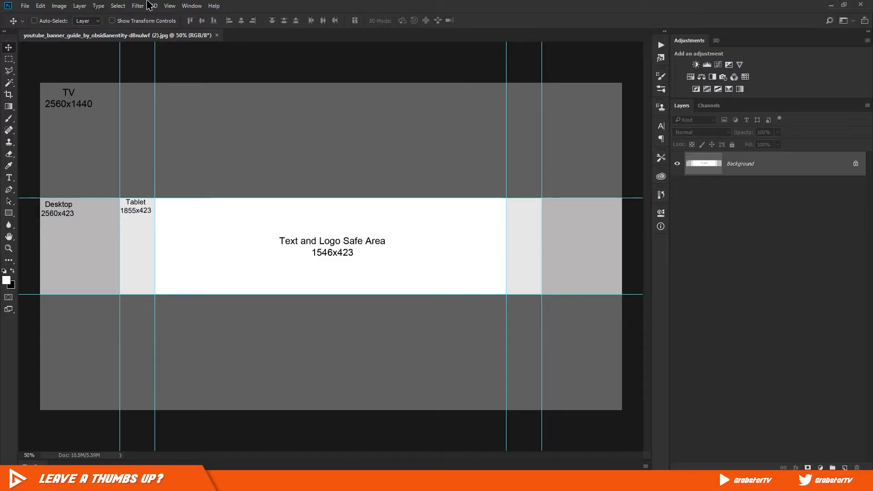
- Enable View > Snap and marquee-select the desktop strip between the horizontal guides
left_click(169, 5)
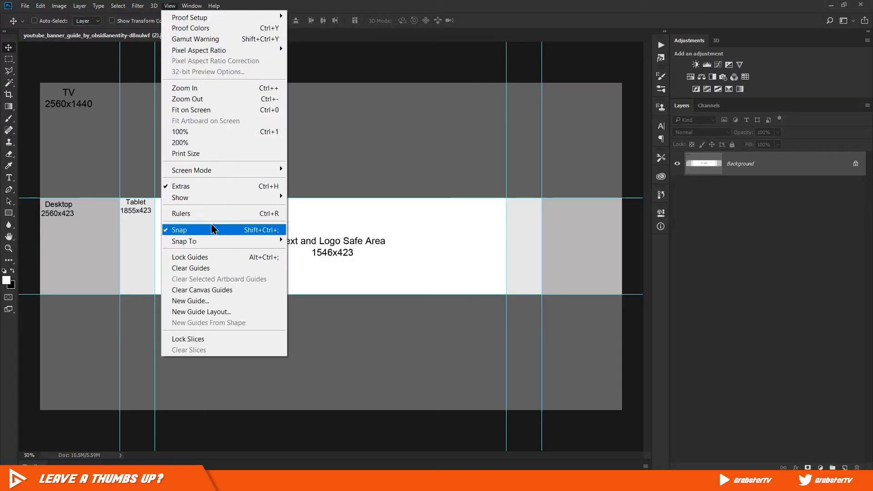
mouse_move(184, 241)
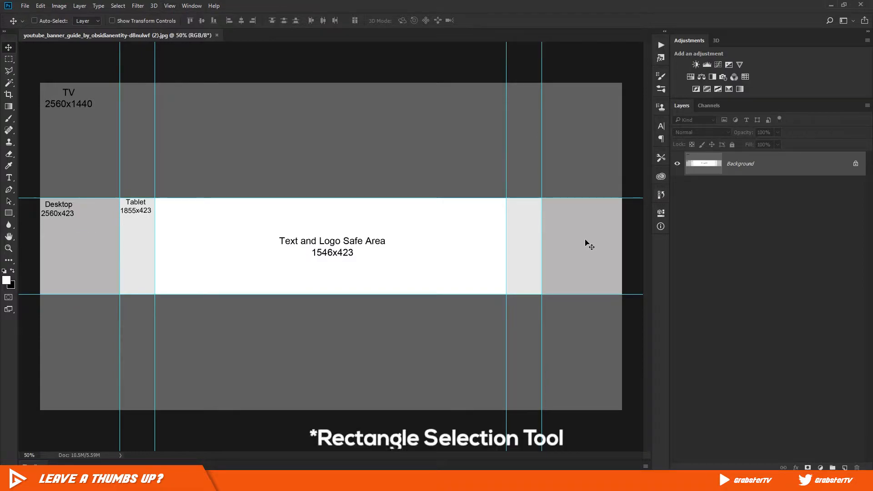
left_click(9, 48)
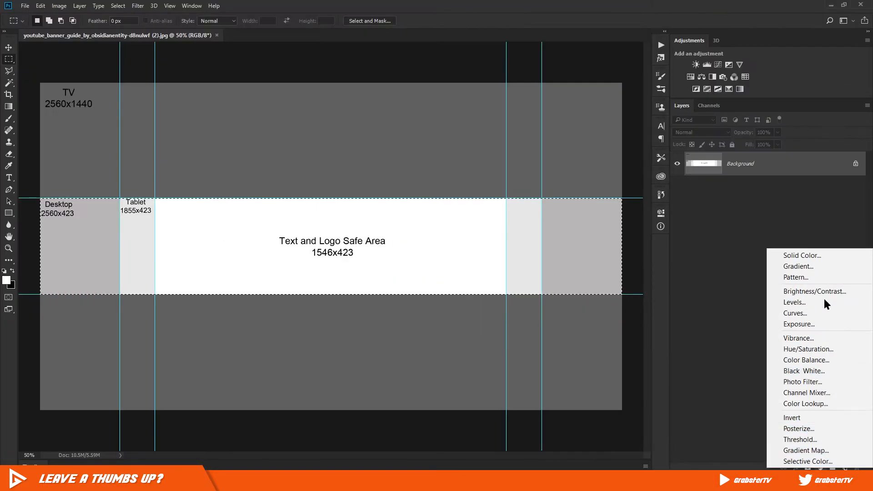
- Add a #000000 Solid Color fill layer and invert its mask to cover outside the strip
left_click(801, 255)
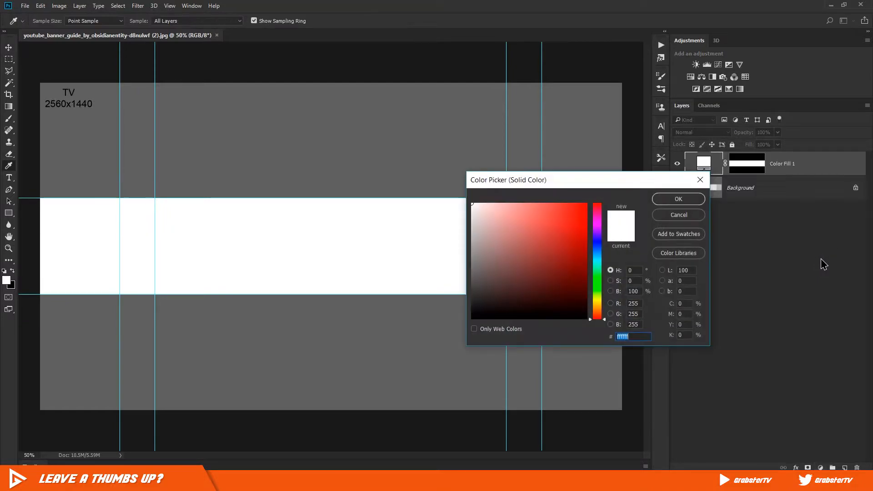
left_click(523, 318)
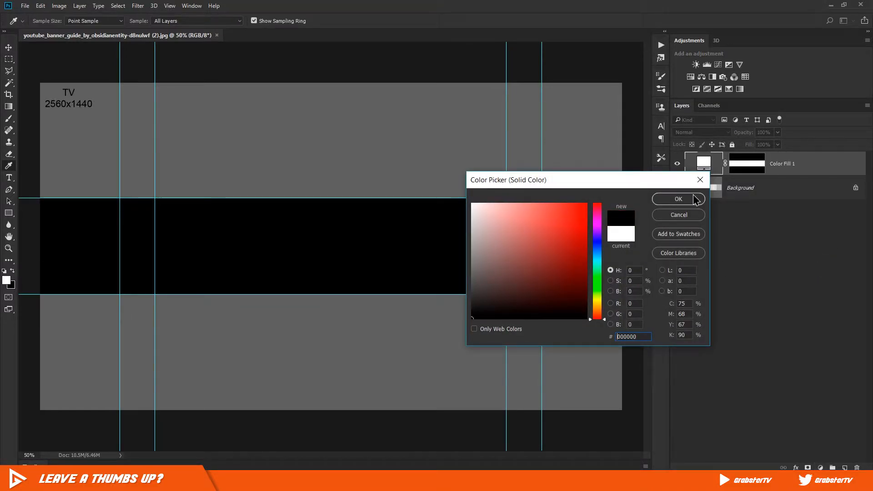
left_click(677, 199)
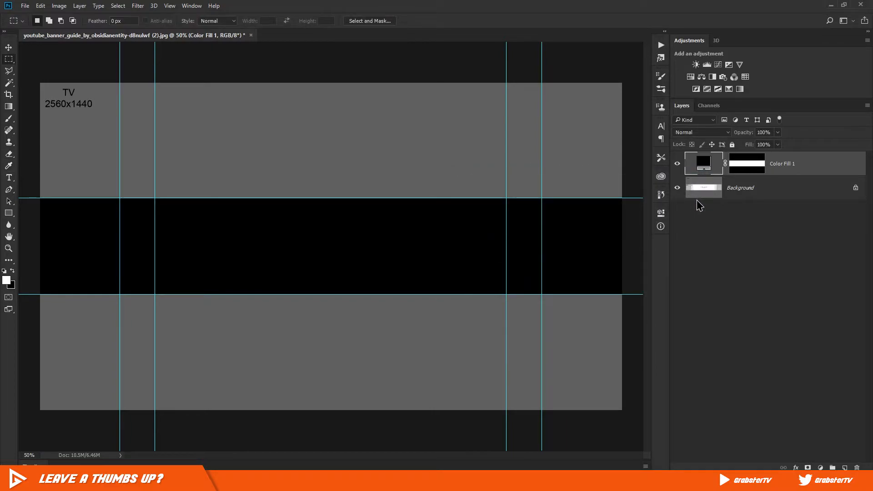
left_click(746, 163)
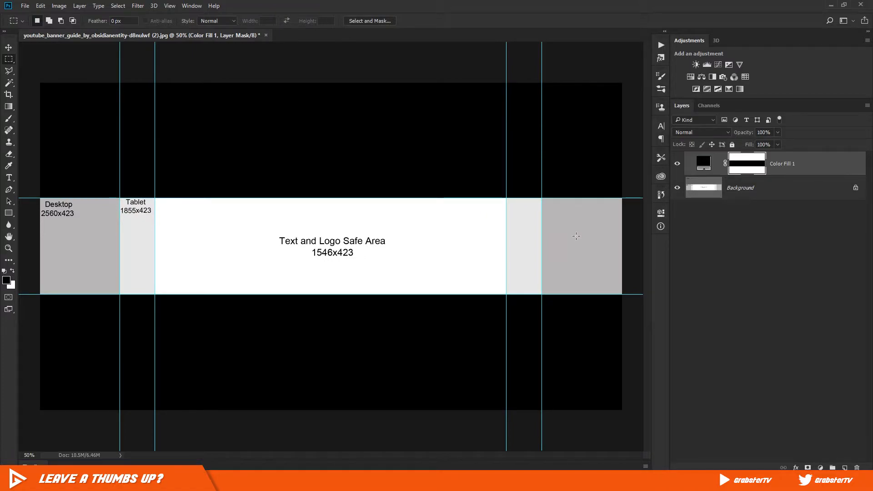
mouse_move(586, 228)
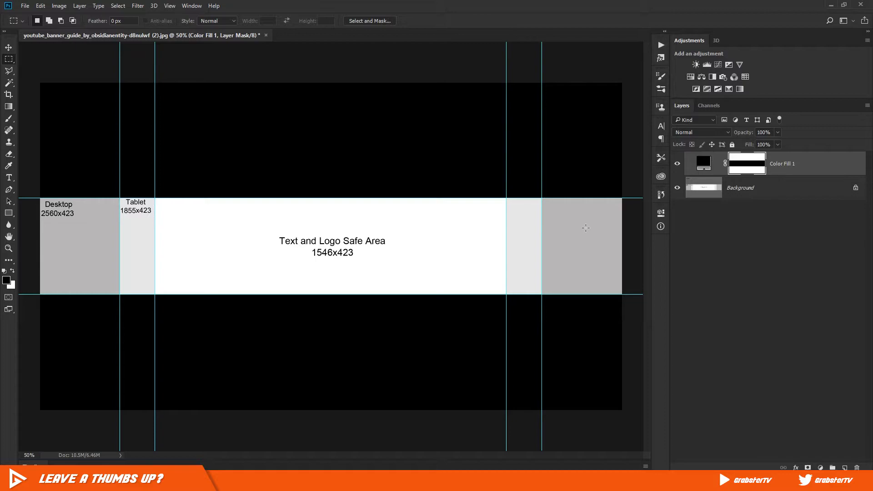
- Add a Gradient fill layer above Background and browse uiGradients for colour ideas
left_click(9, 47)
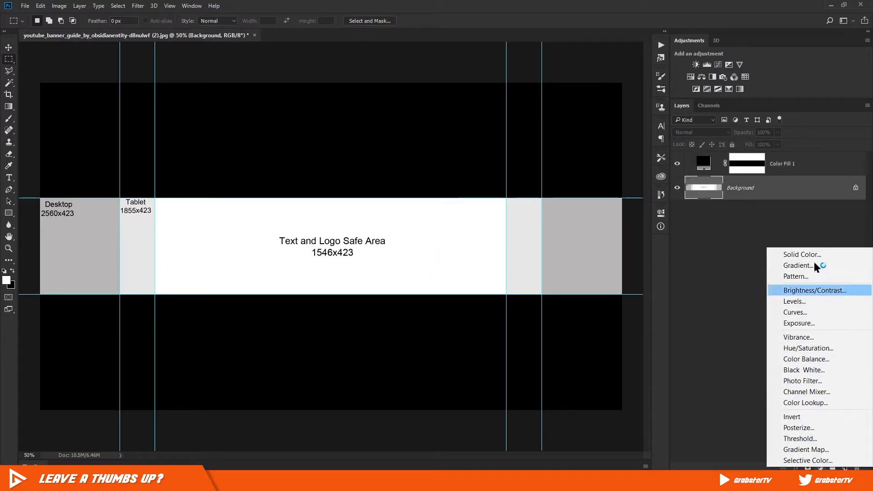
left_click(797, 266)
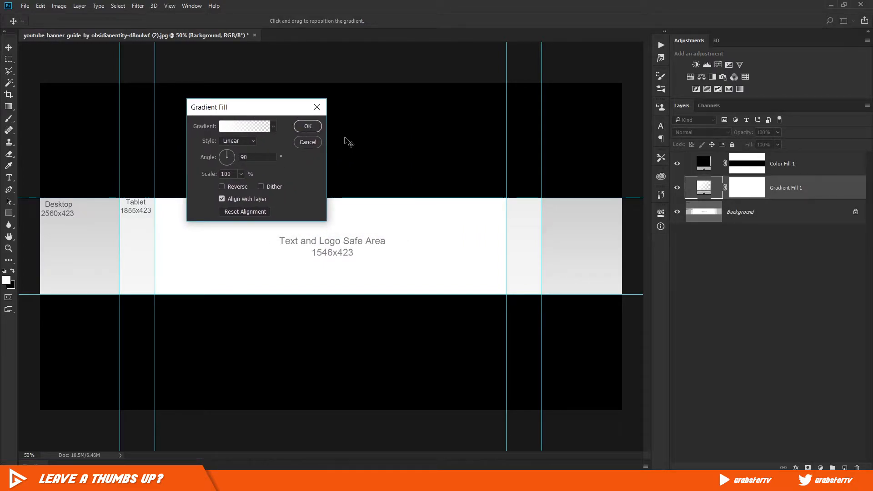
left_click(244, 126)
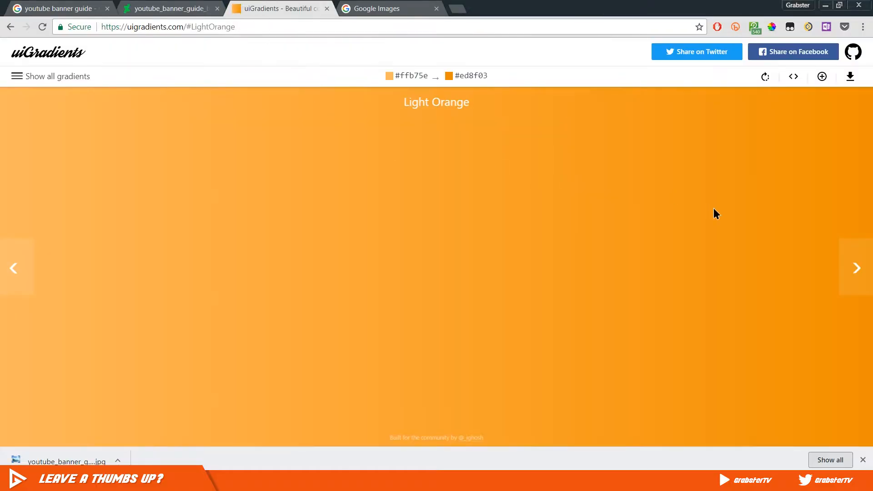
left_click(856, 268)
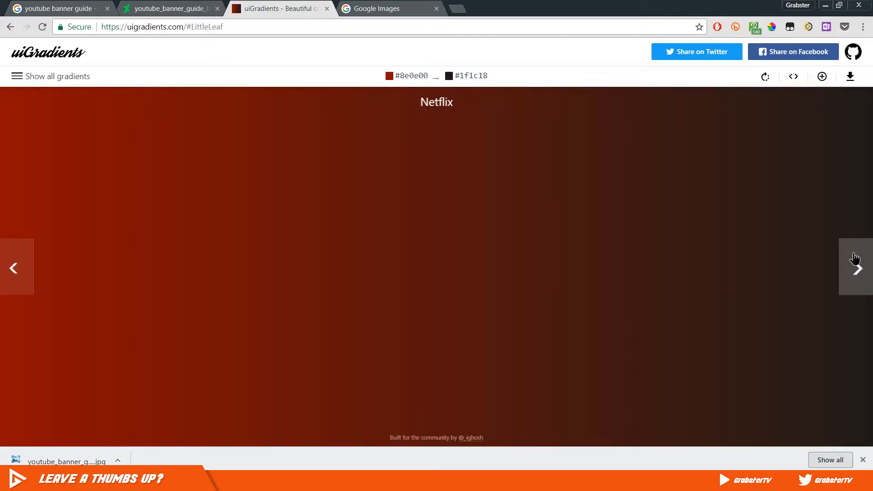
left_click(857, 268)
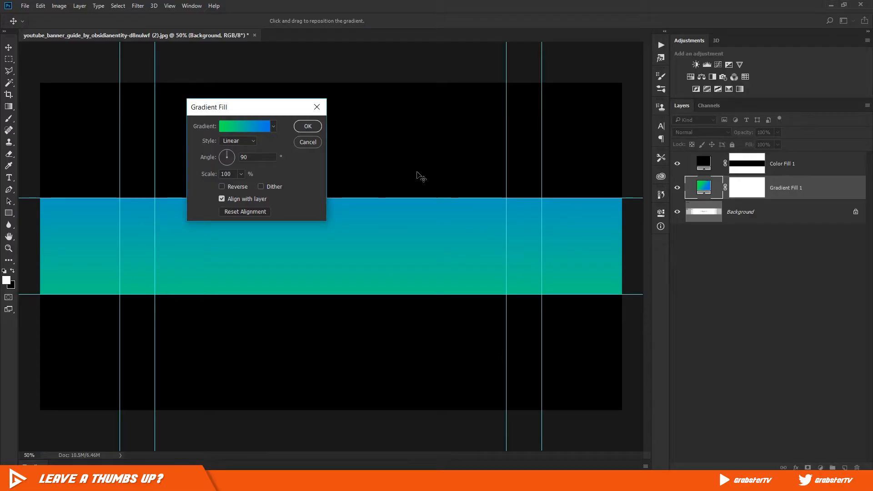
- Set the gradient fill to Angle 0 and Scale 150%
triple_click(257, 157)
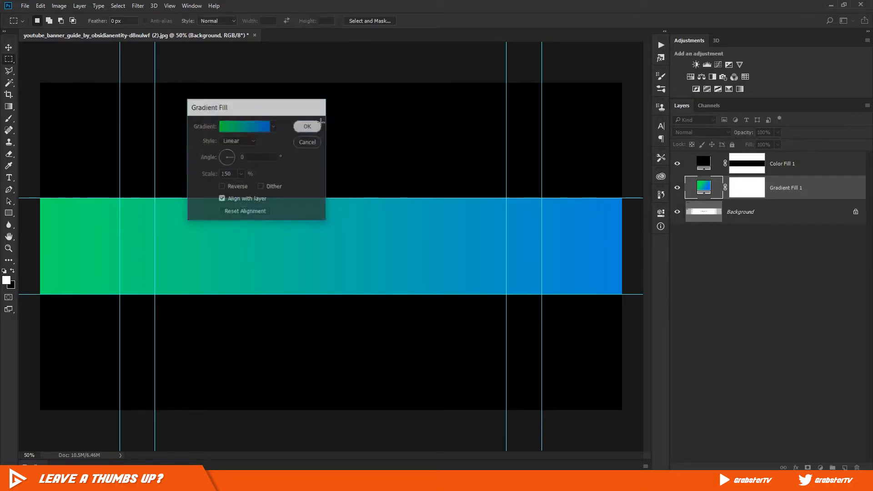
left_click(306, 126)
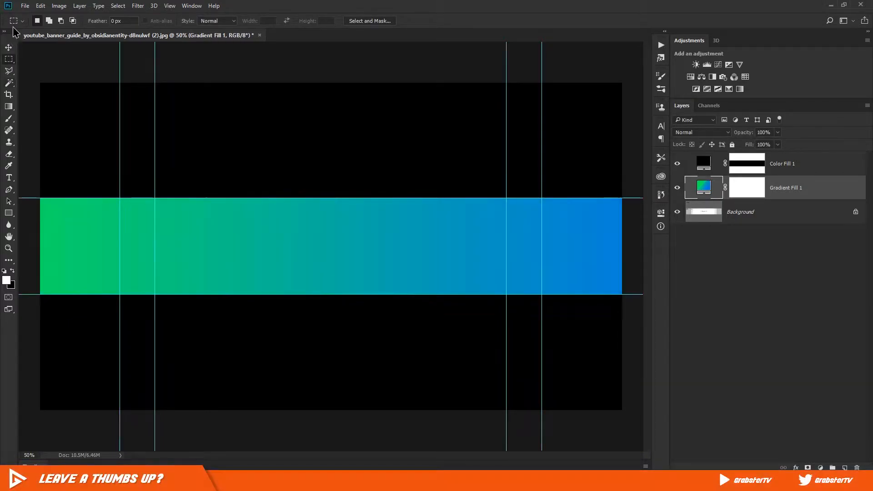
- Embed Grabster (White PNG).png as its own layer and position it on the strip
left_click(25, 5)
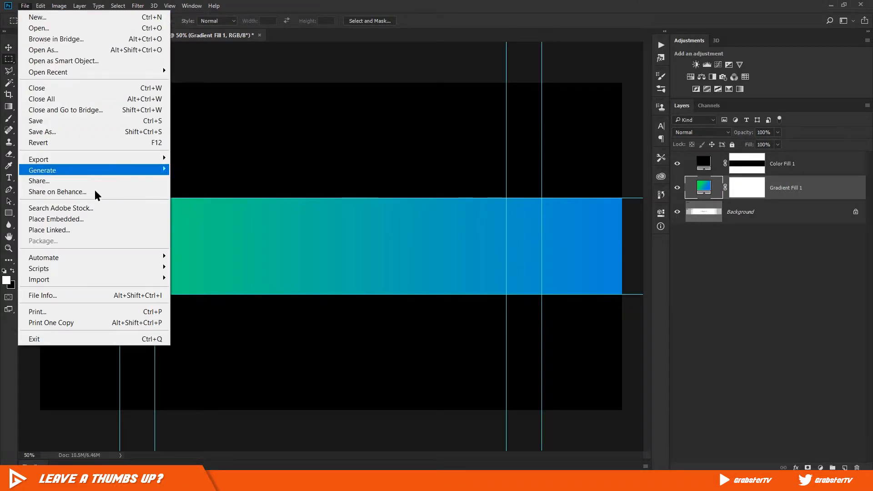
left_click(55, 218)
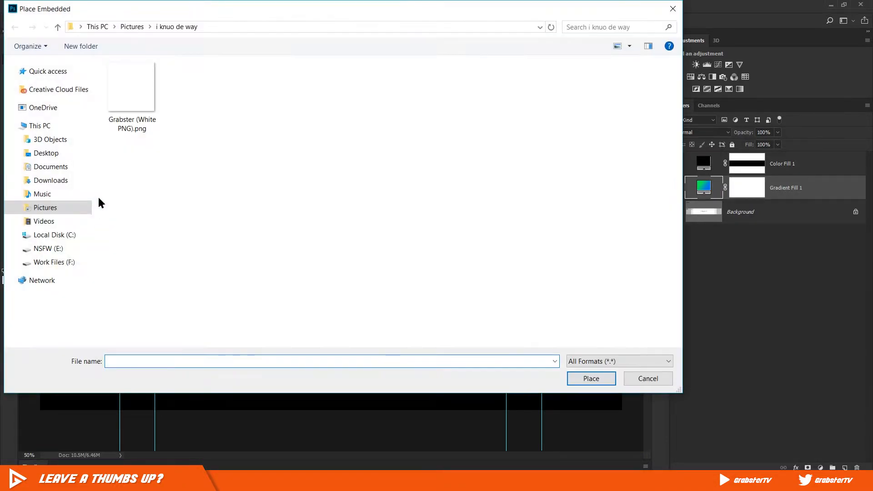
left_click(590, 378)
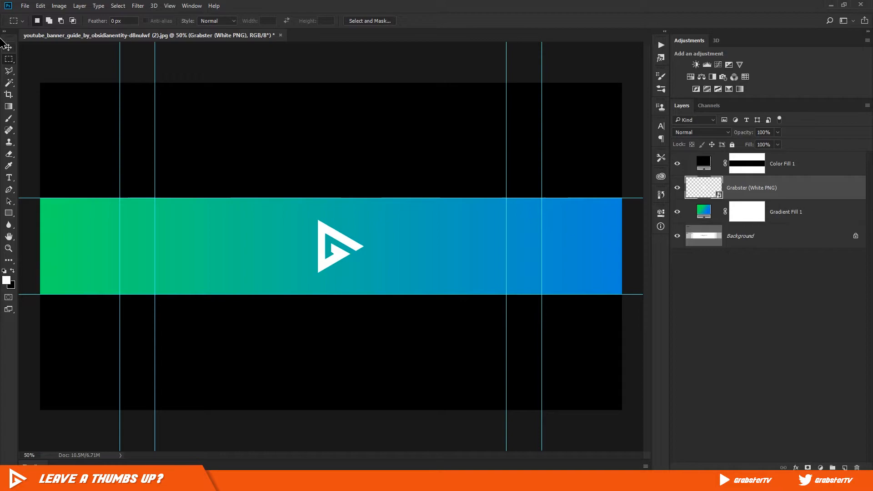
left_click(9, 32)
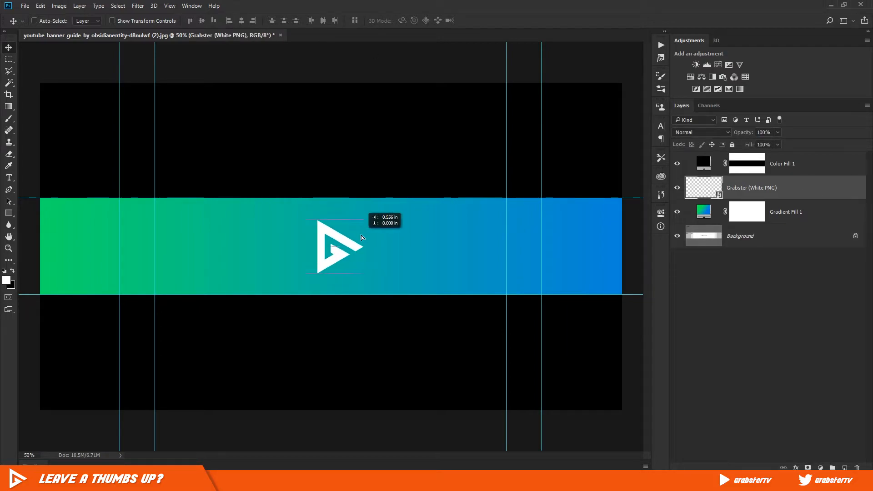
- Draw a white circle behind the logo and give the logo a #03b0a7 Color Overlay
left_click(9, 213)
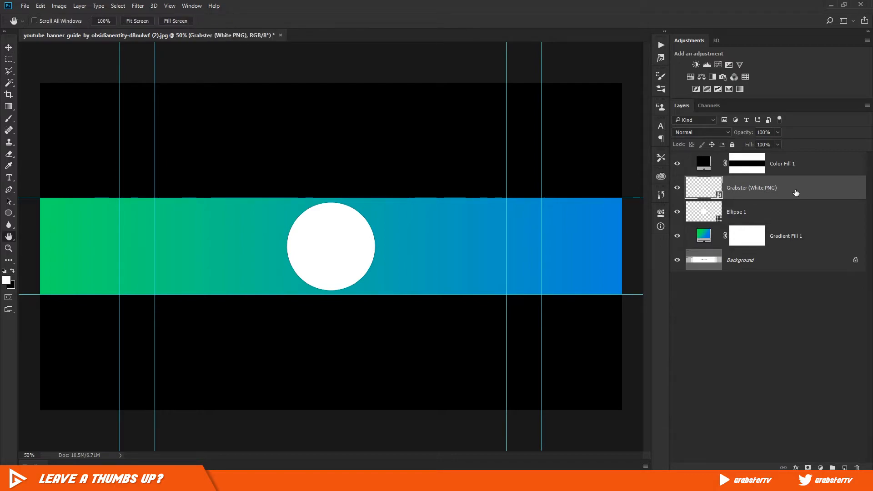
double_click(751, 188)
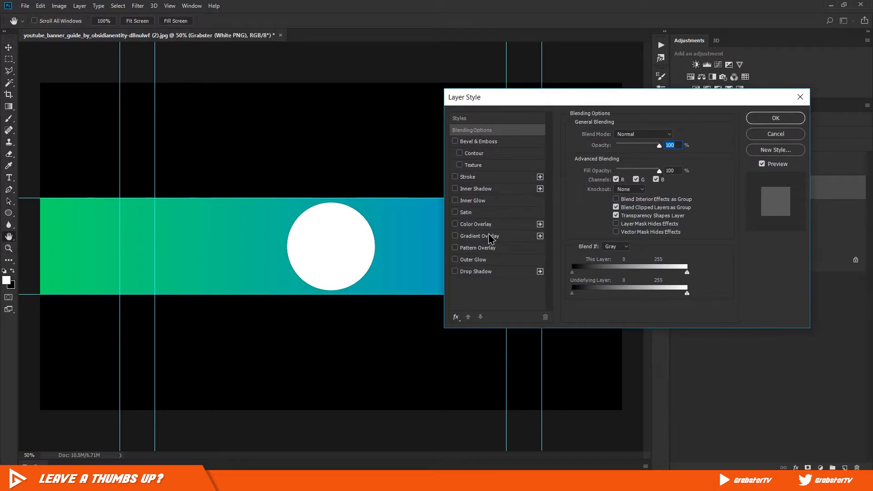
left_click(474, 224)
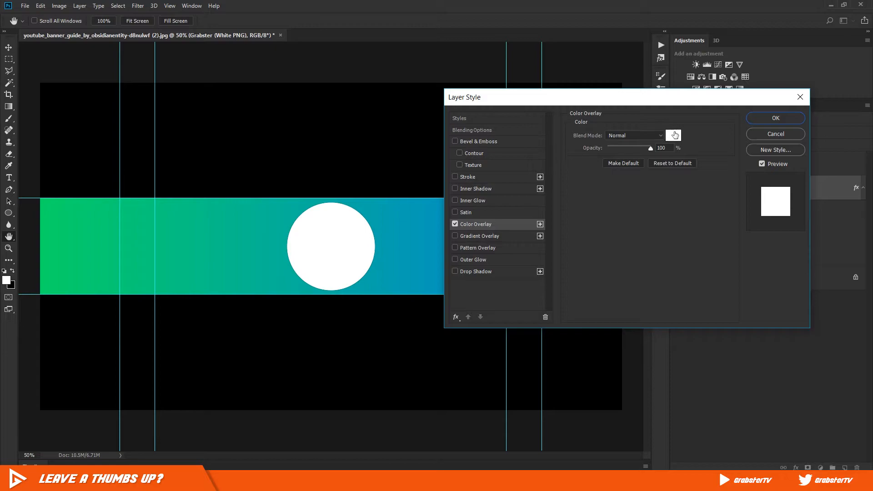
left_click(673, 134)
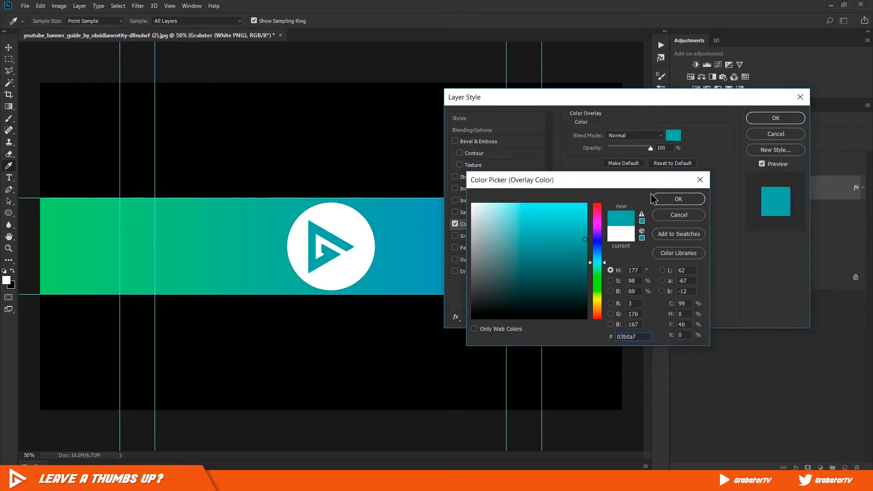
left_click(676, 198)
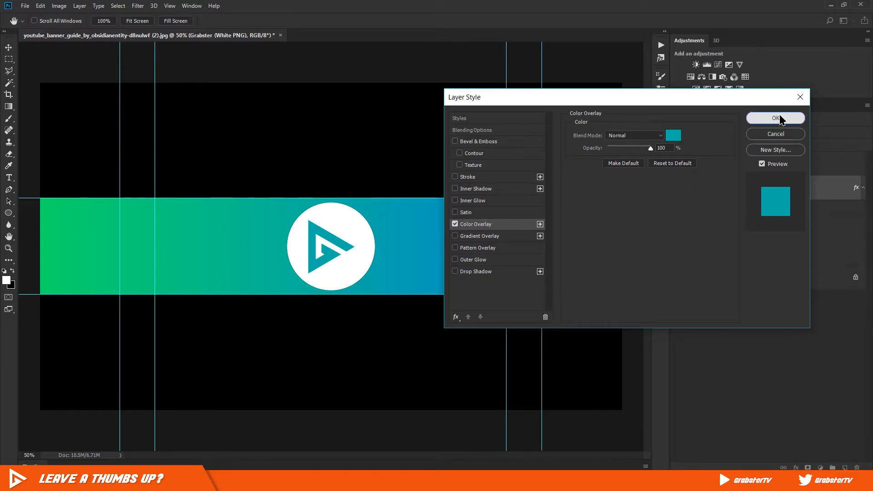
left_click(775, 117)
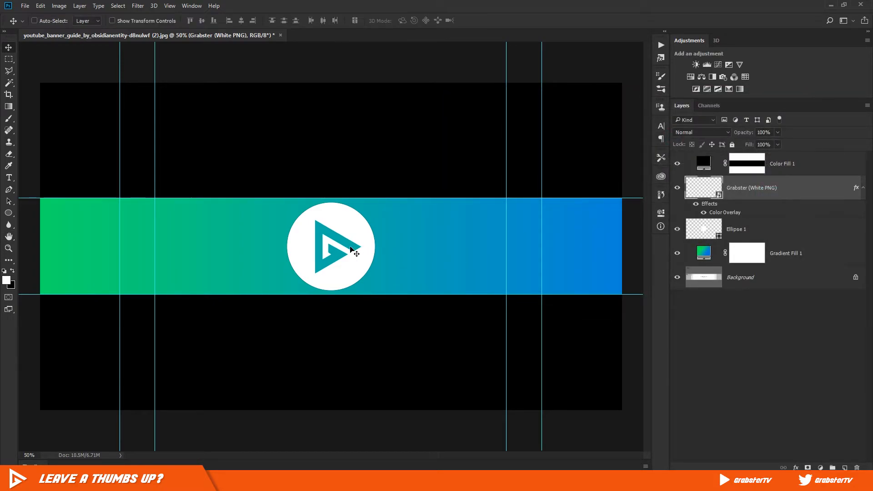
mouse_move(586, 243)
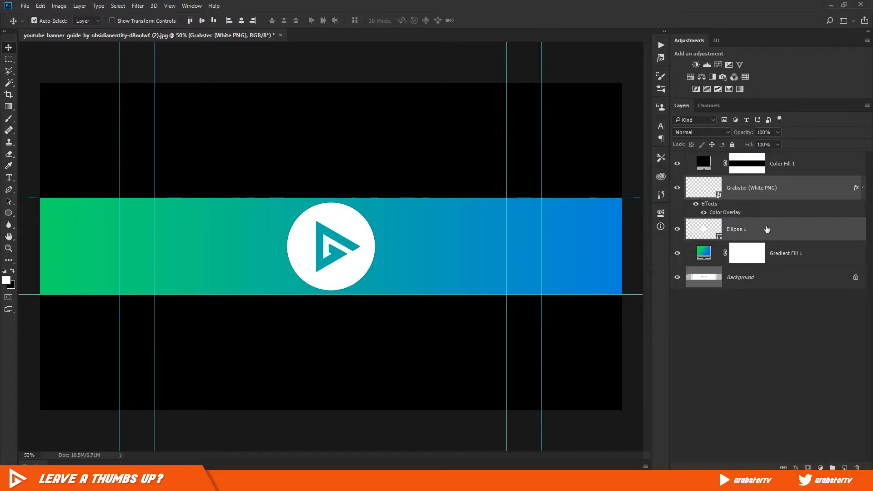
- Group logo and circle as Logo and add a 40% opacity, size 35 drop shadow
key("ctrl+g")
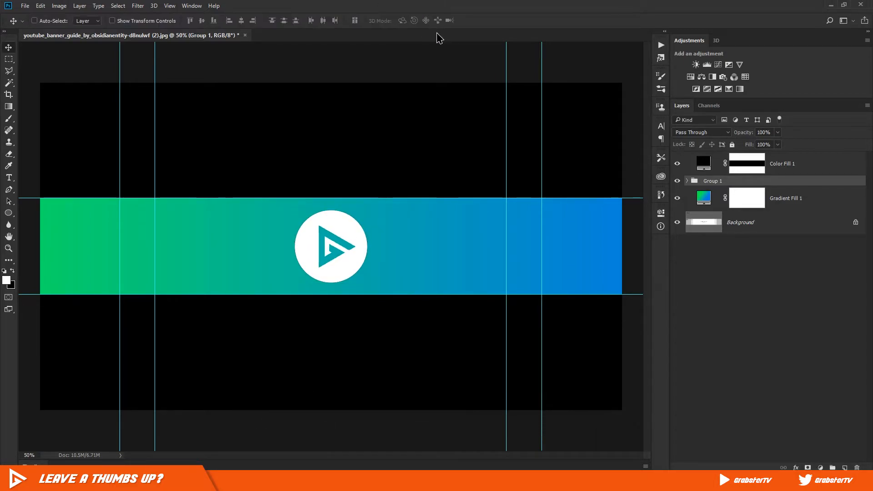
double_click(712, 181)
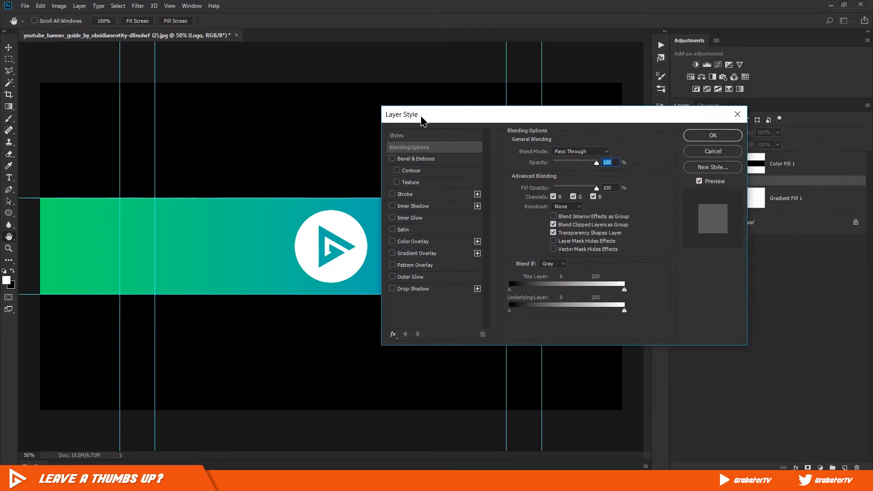
left_click(415, 289)
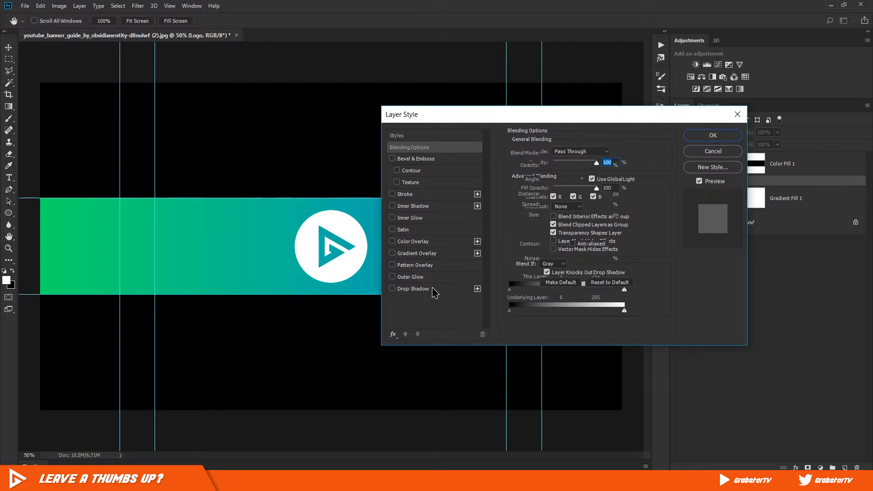
left_click(393, 288)
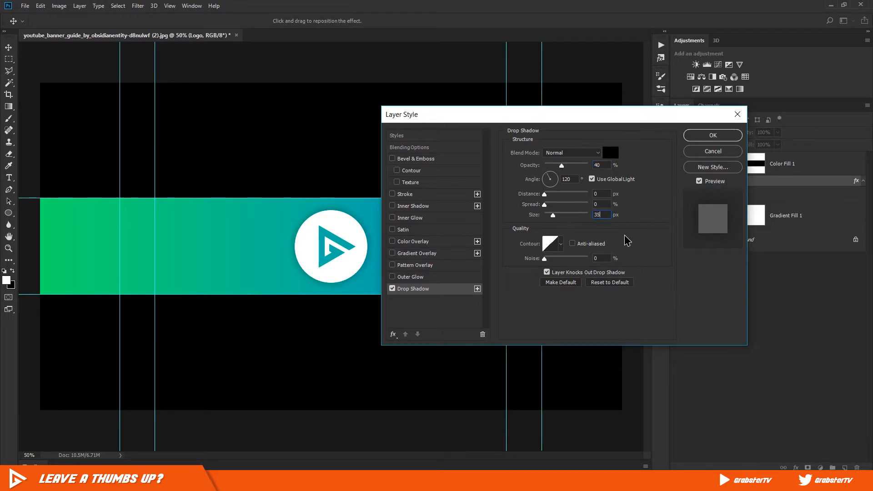
left_click(712, 135)
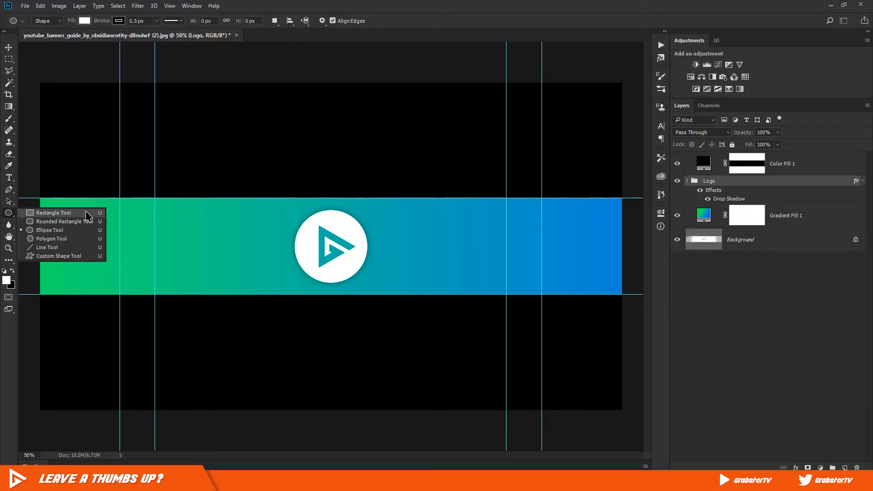
- Draw a black rectangle bar above the Logo group for the Lines group
left_click(84, 21)
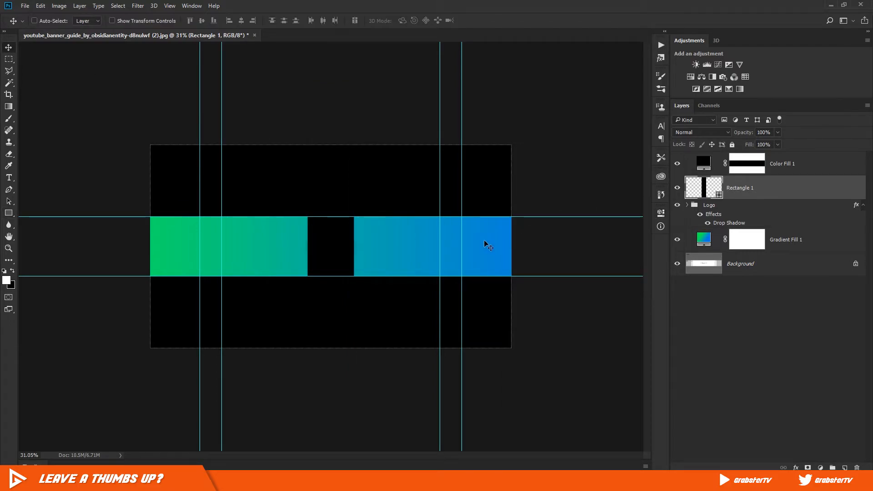
mouse_move(328, 243)
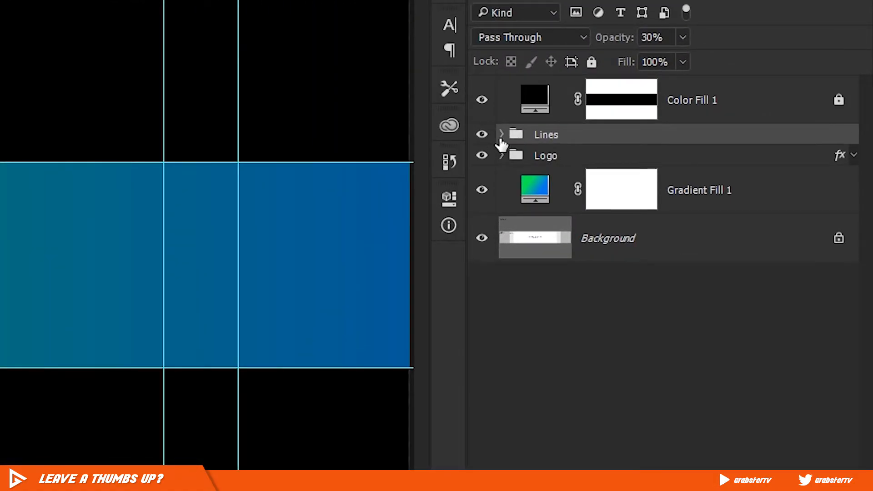
- Expand the Lines group and set one rectangle copy to 50% opacity
left_click(501, 134)
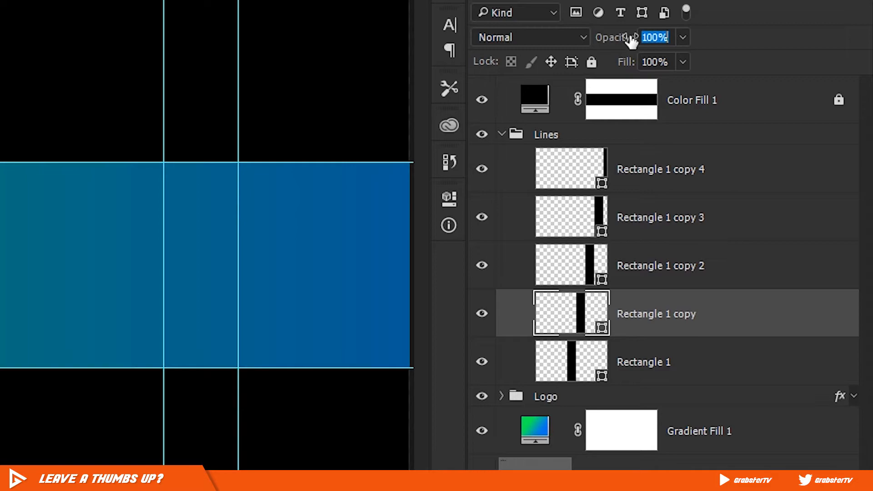
type("50%")
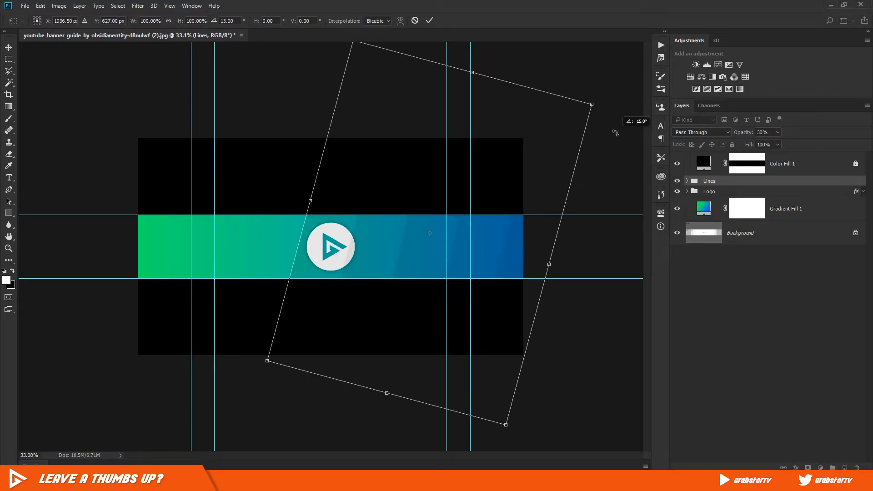
mouse_move(414, 109)
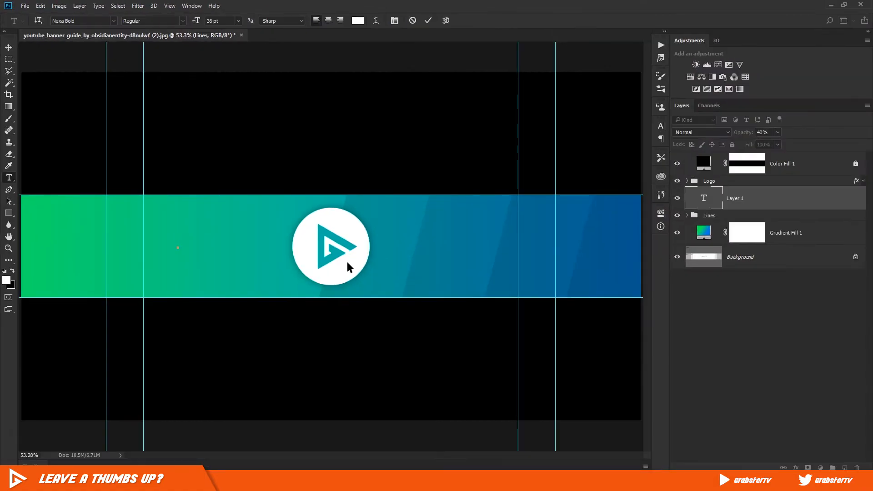
- Type GRABSTER left of the logo and bring up its character settings for tracking
type("GRABSTER")
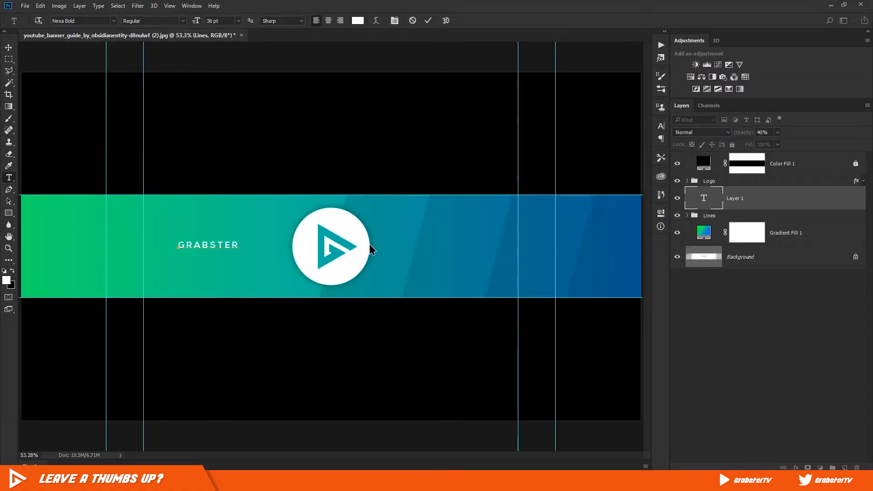
mouse_move(378, 228)
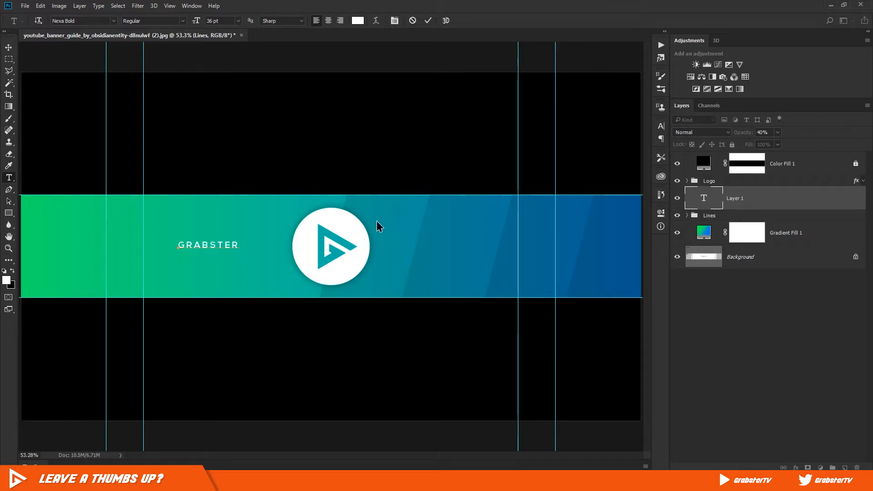
left_click(169, 5)
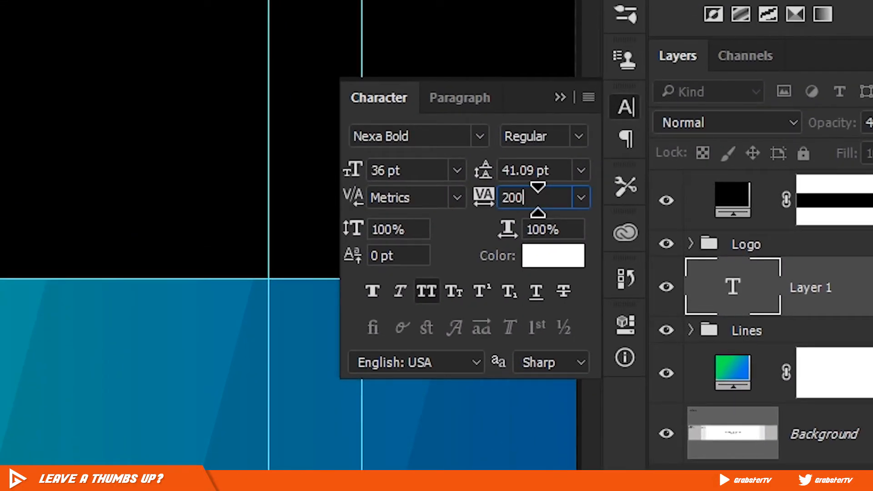
- Give the badge rectangle a green-to-blue gradient fill and 10 px rounded corners
triple_click(512, 198)
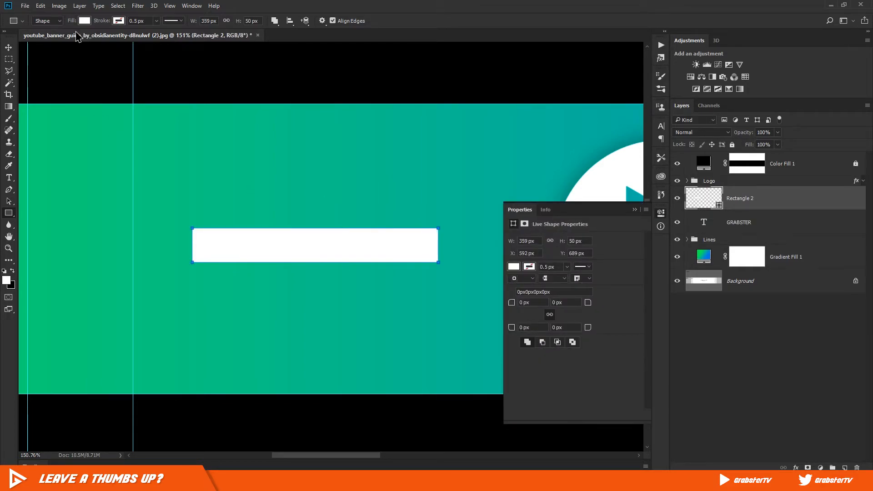
left_click(85, 20)
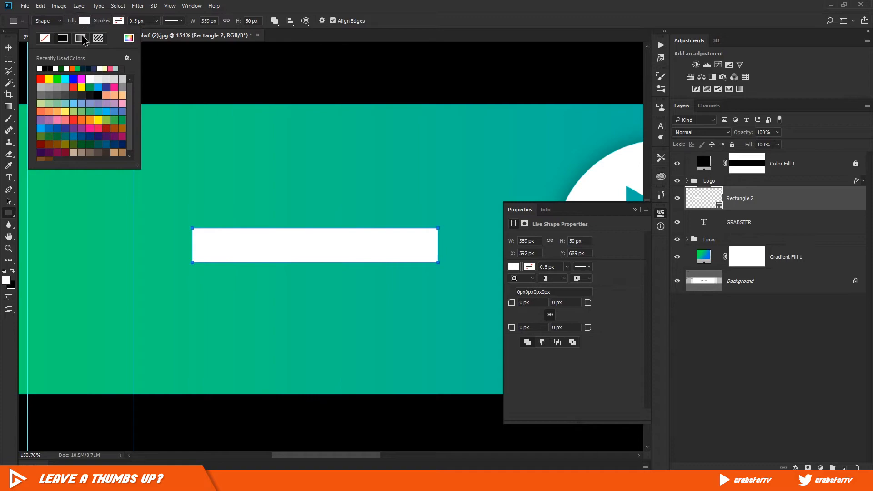
left_click(81, 38)
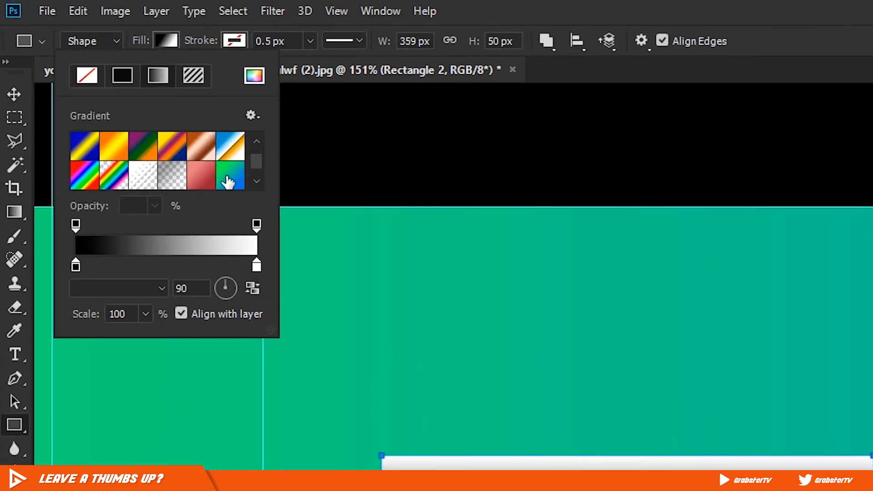
left_click(229, 173)
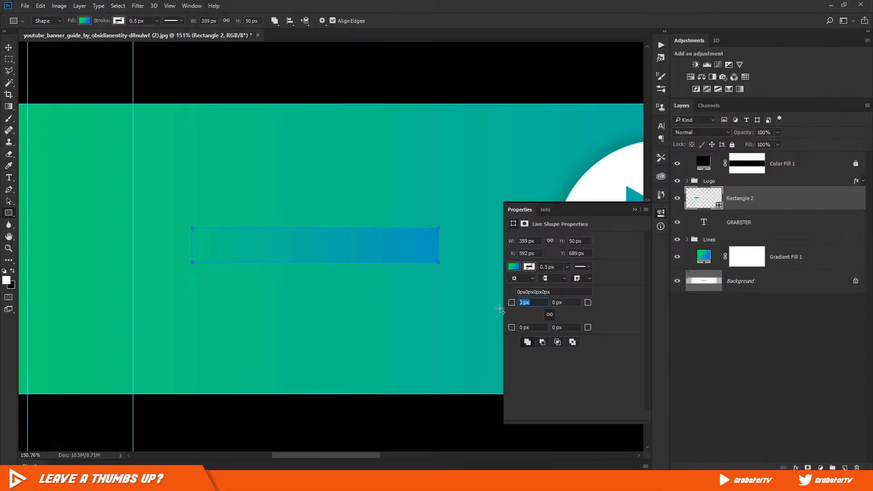
type("10")
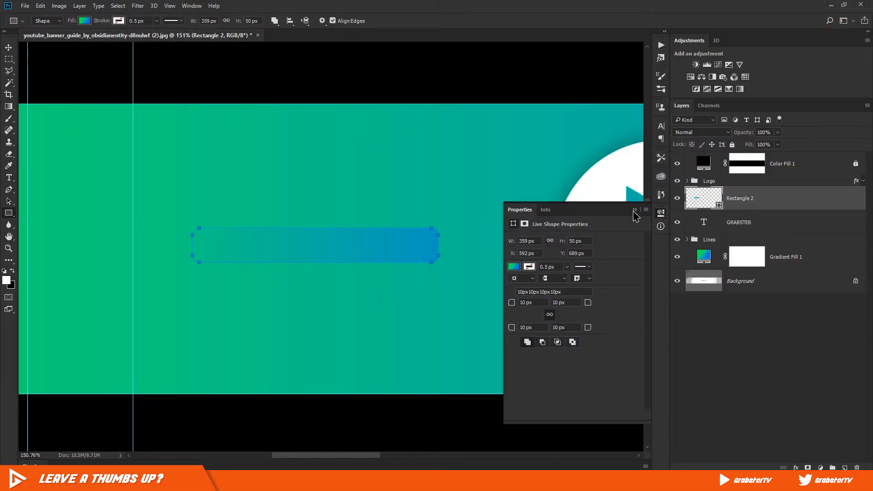
- Adjust the angle of the badge's gradient fill
left_click(635, 216)
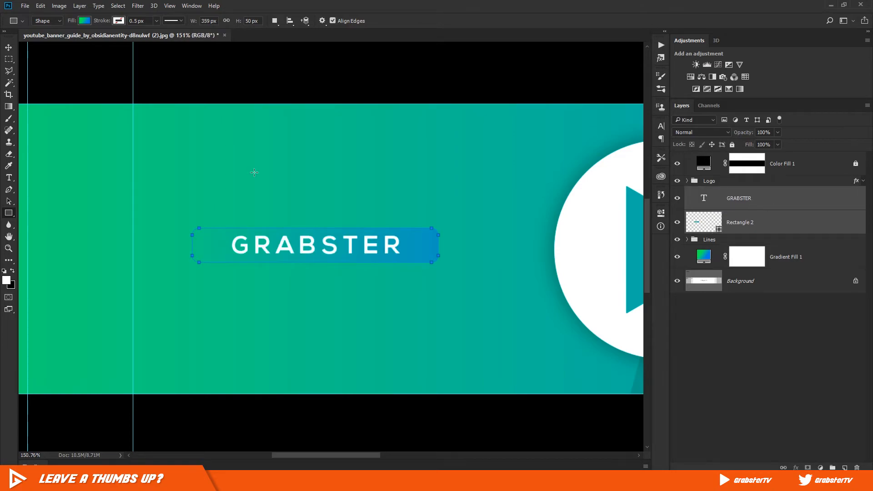
left_click(9, 47)
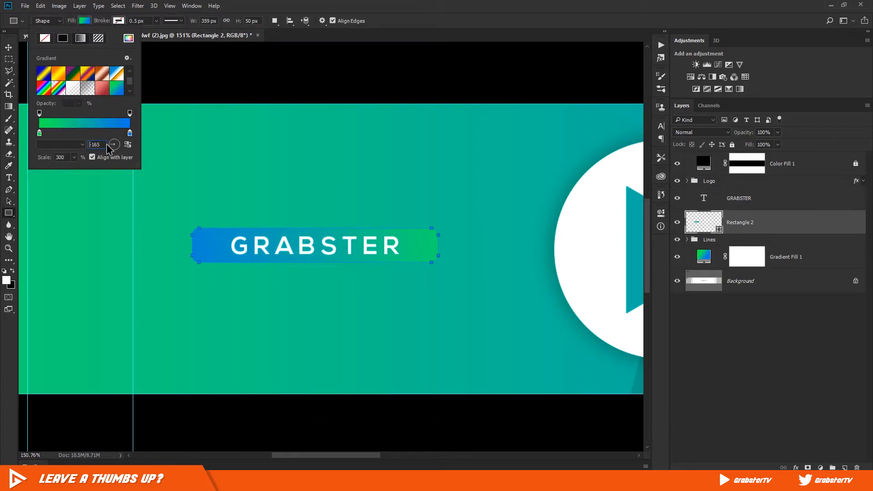
left_click(9, 47)
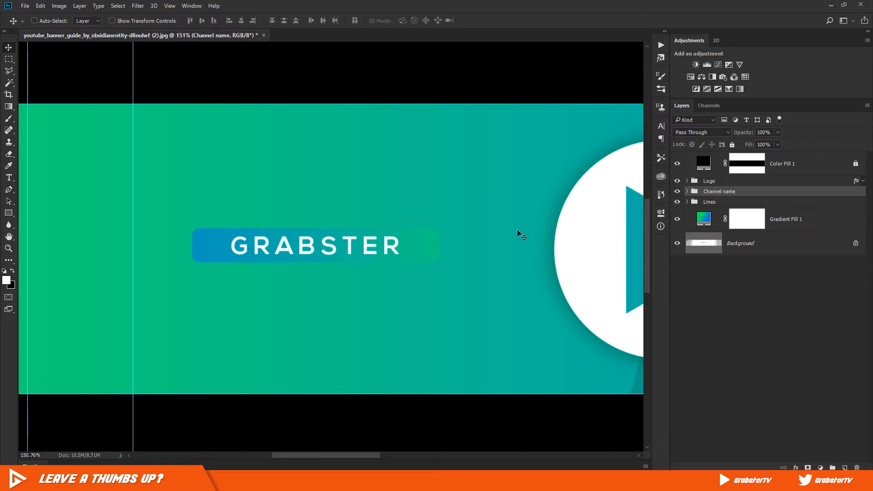
mouse_move(814, 211)
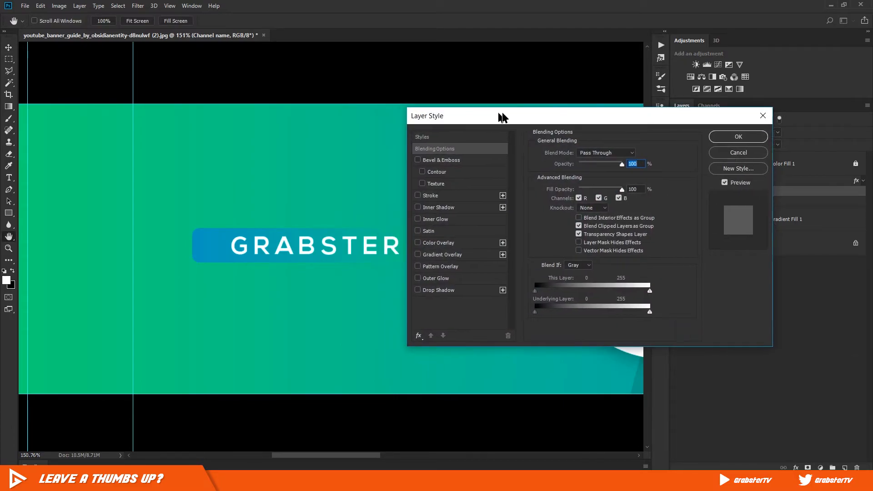
- Add a drop shadow at 30% opacity and 30 px size to the Channel name group
left_click(439, 289)
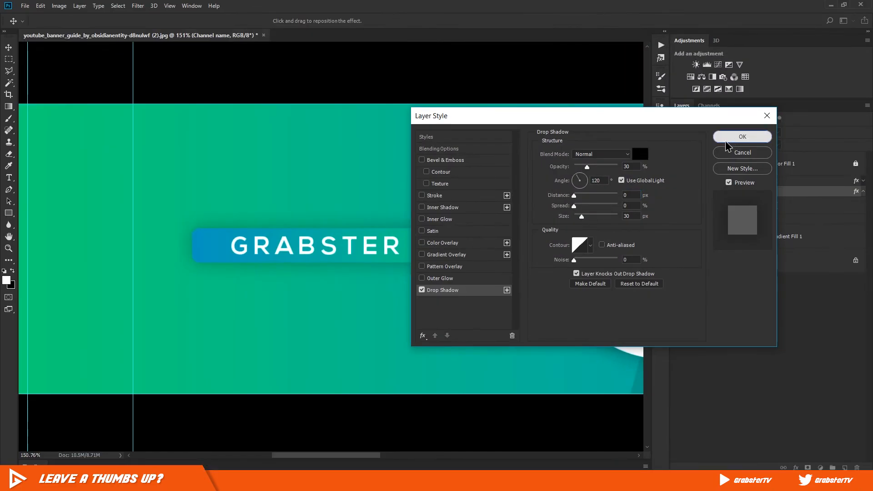
left_click(742, 137)
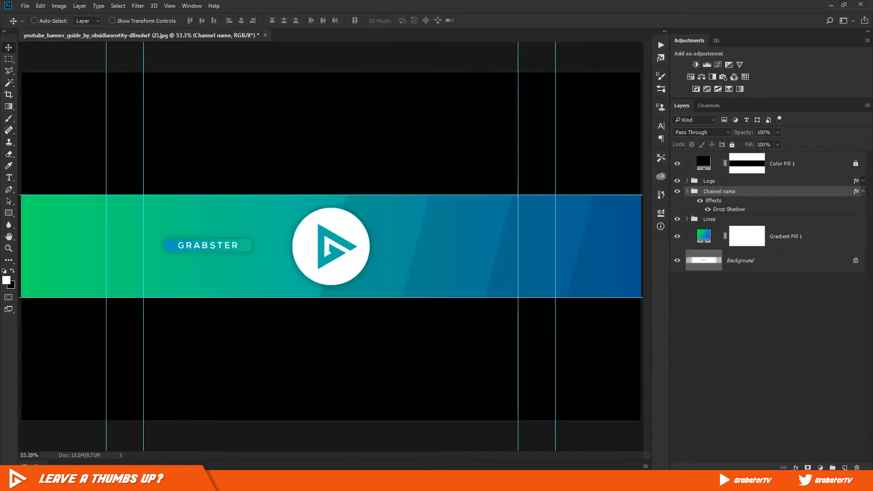
left_click(387, 9)
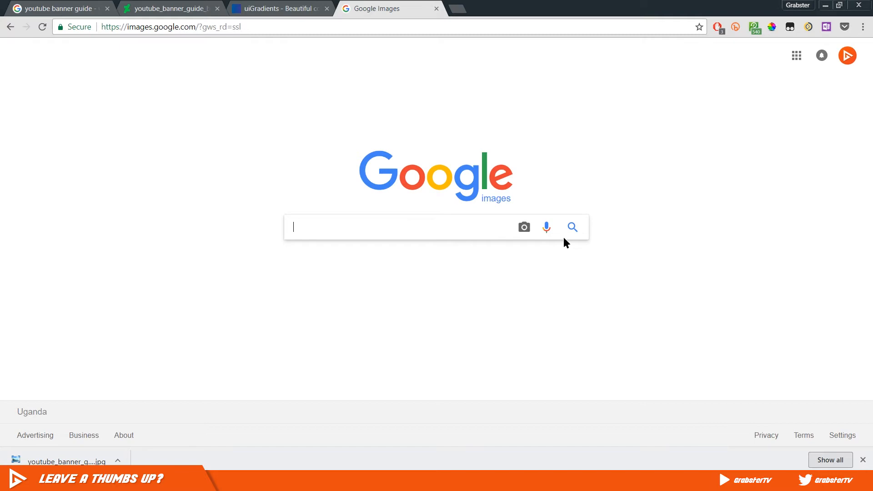
- Search Google Images for 'twitter logo' and open the full-size bird image
type("twitter logo")
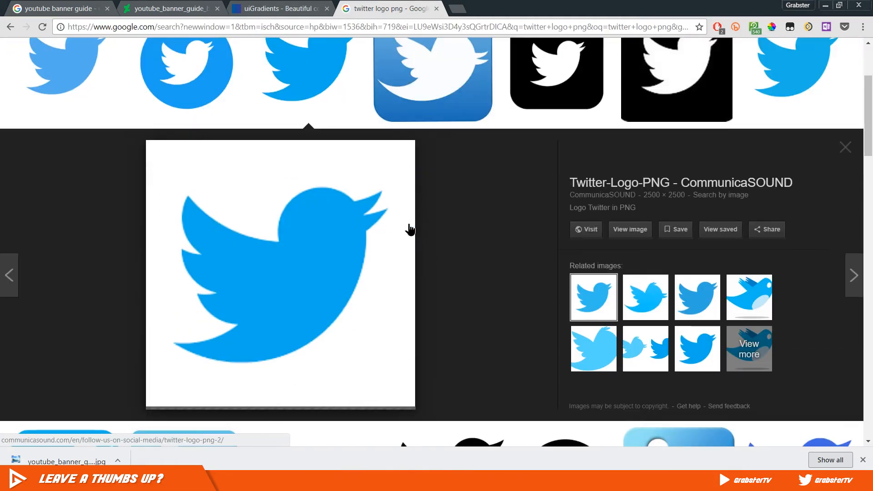
left_click(629, 229)
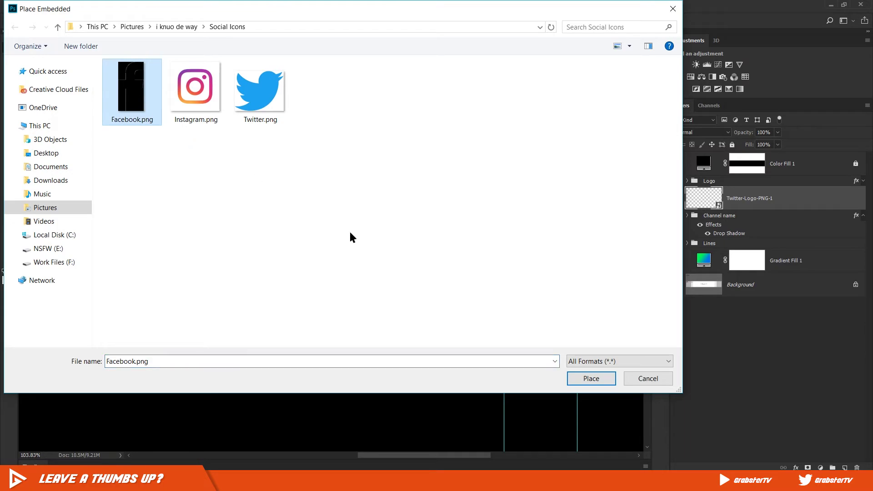
- Place the Facebook and Instagram icons into the banner alongside the Twitter bird
left_click(590, 378)
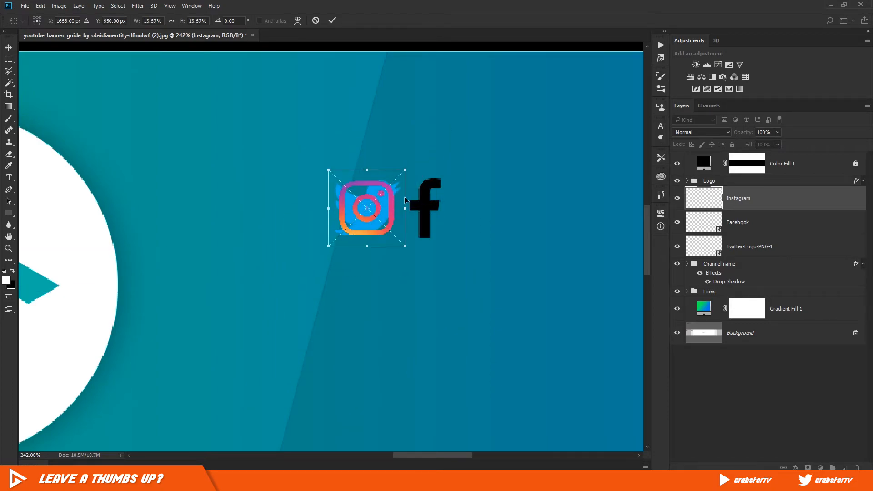
left_click(332, 20)
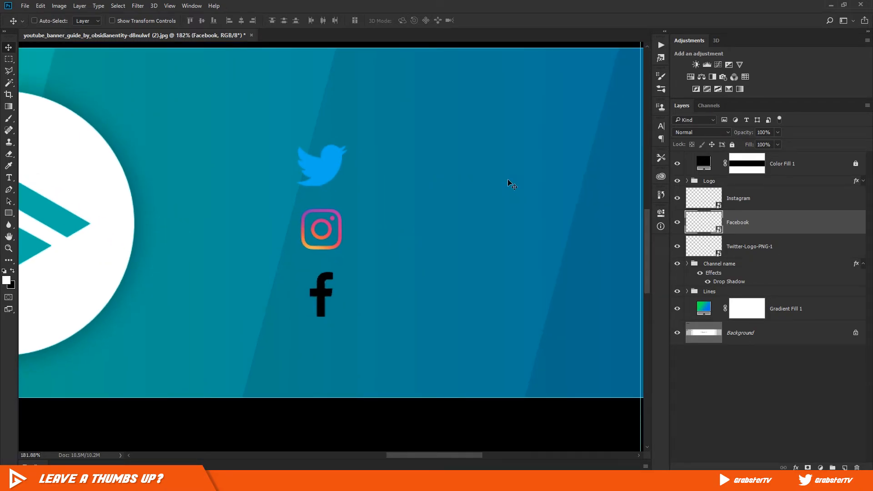
left_click(749, 246)
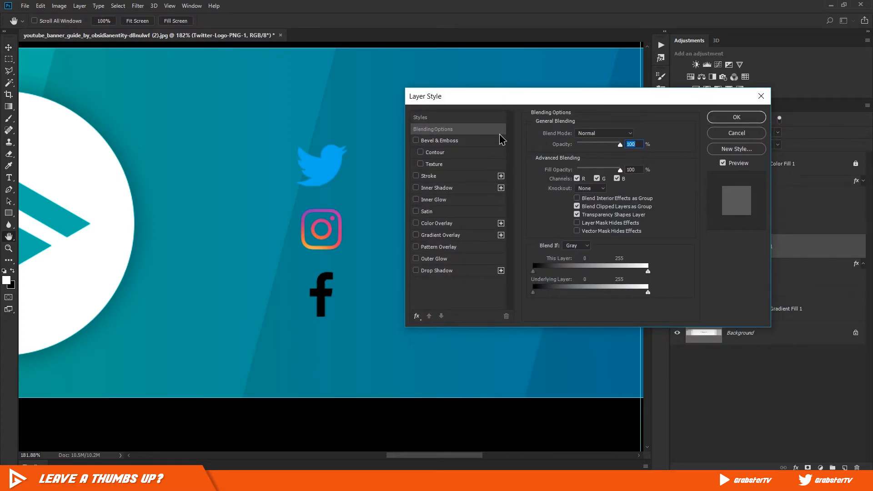
- Give the Twitter icon a white colour overlay
left_click(415, 223)
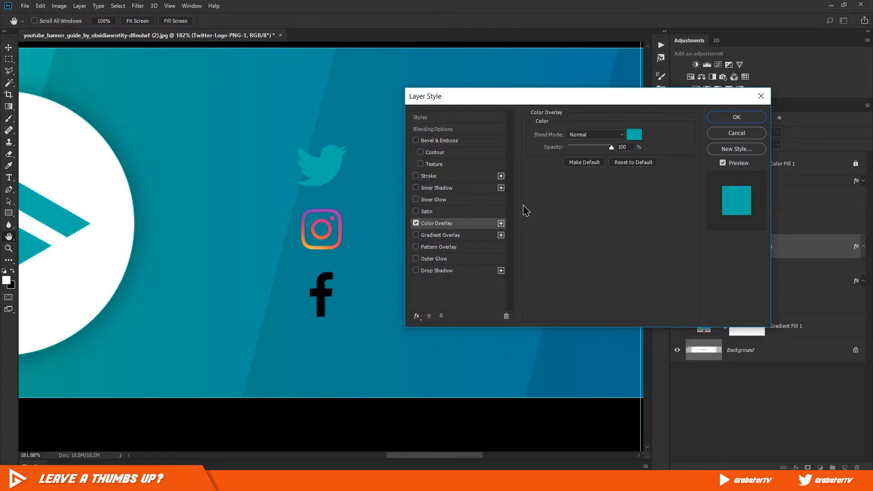
left_click(633, 134)
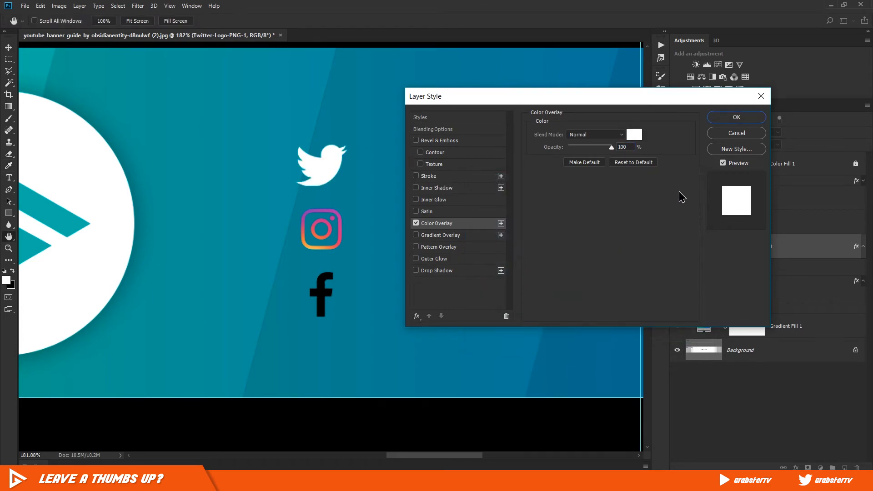
left_click(736, 117)
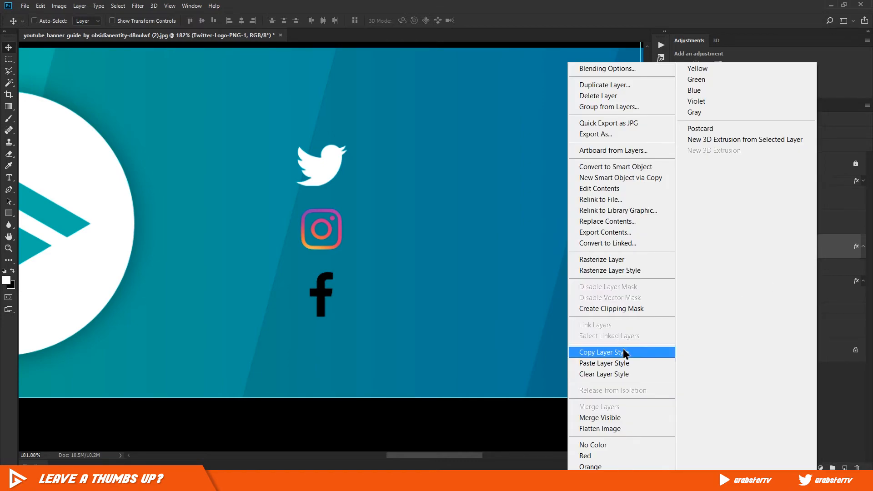
- Copy the Twitter layer style and paste it onto the Facebook and Instagram layers
left_click(603, 352)
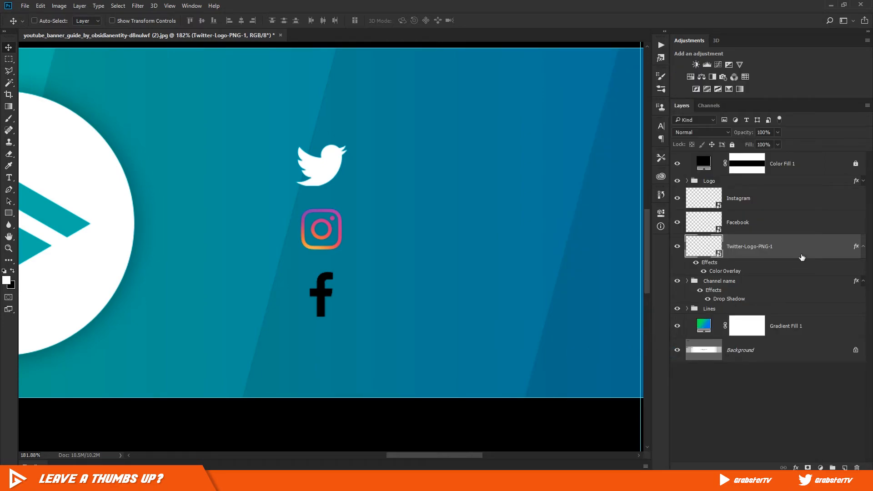
left_click(737, 222)
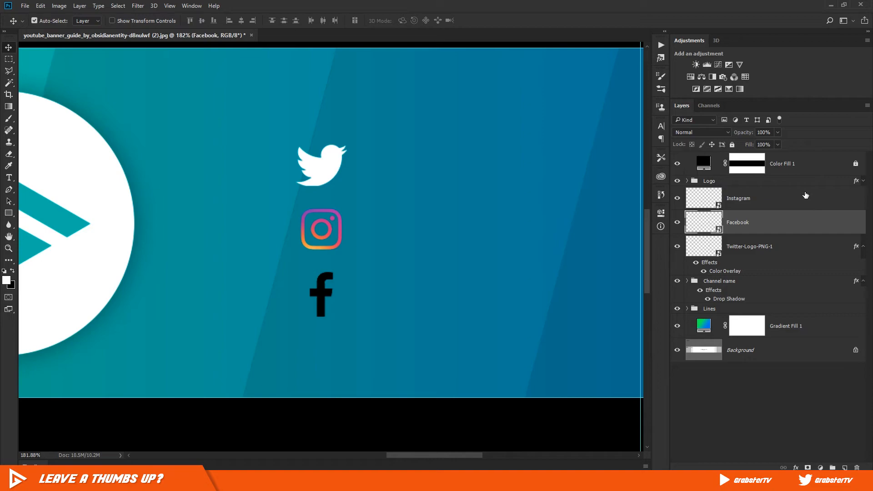
right_click(737, 222)
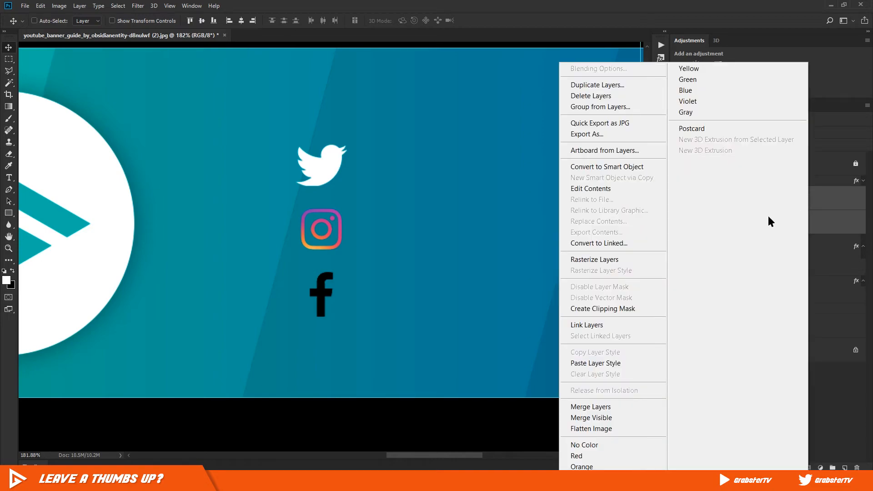
left_click(615, 364)
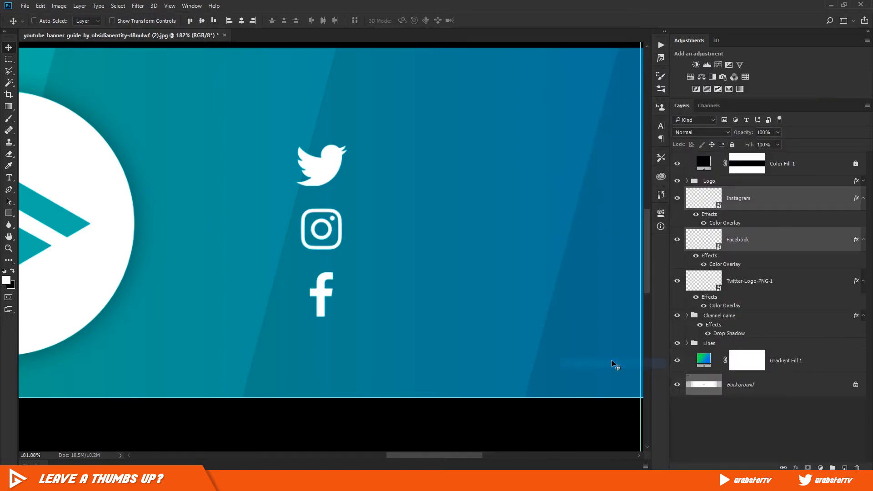
mouse_move(784, 283)
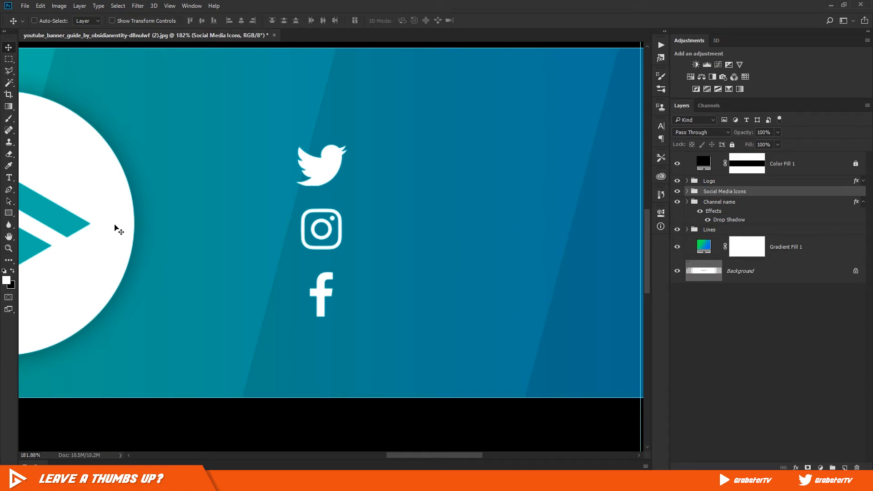
left_click(9, 178)
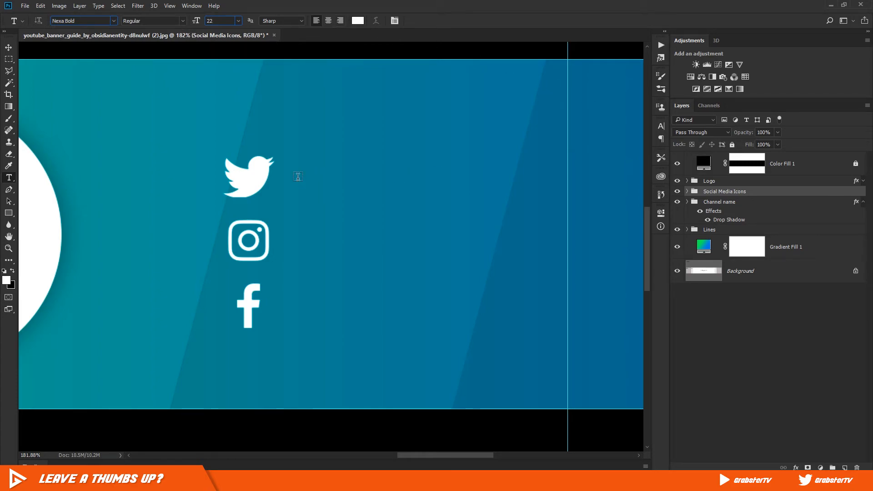
type("GRA")
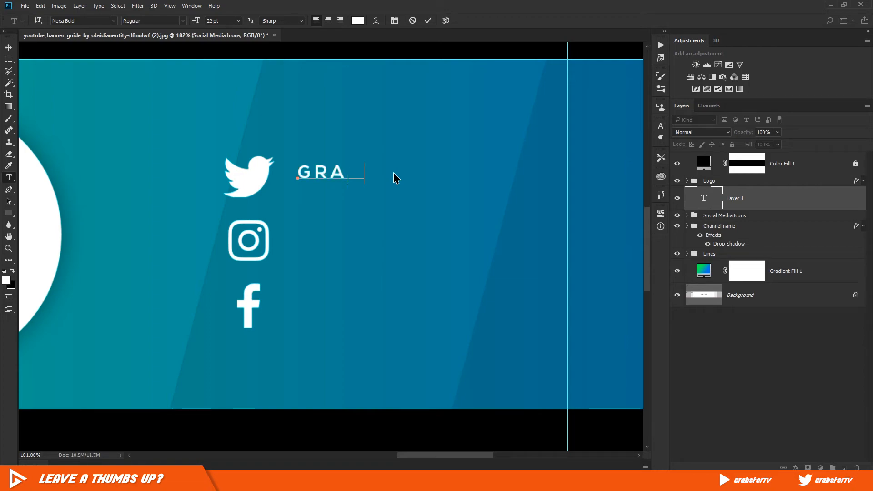
type("@GRABSTERTV")
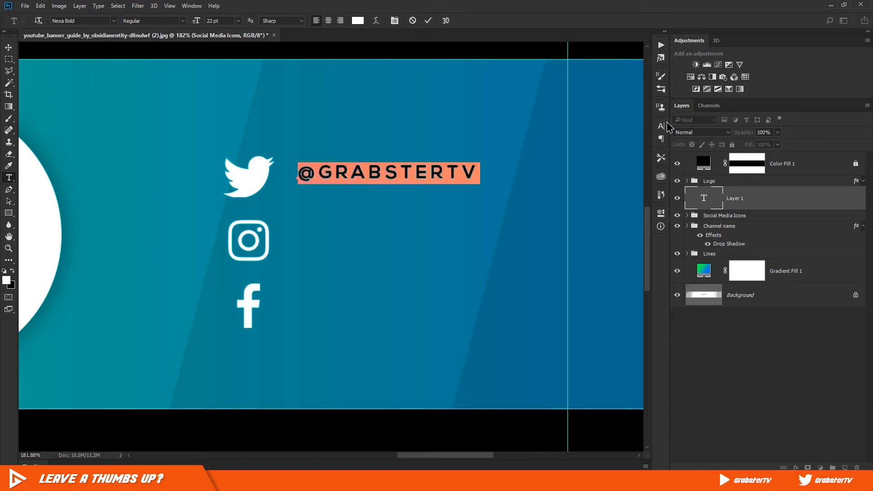
left_click(660, 126)
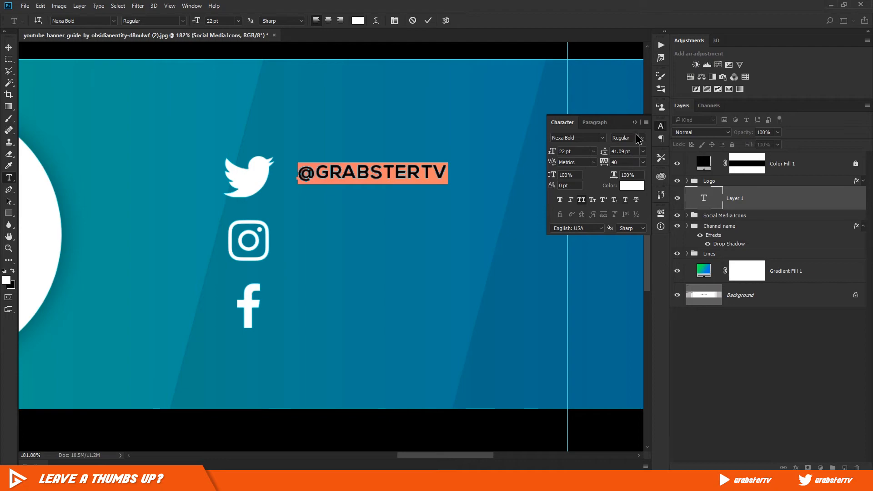
left_click(8, 49)
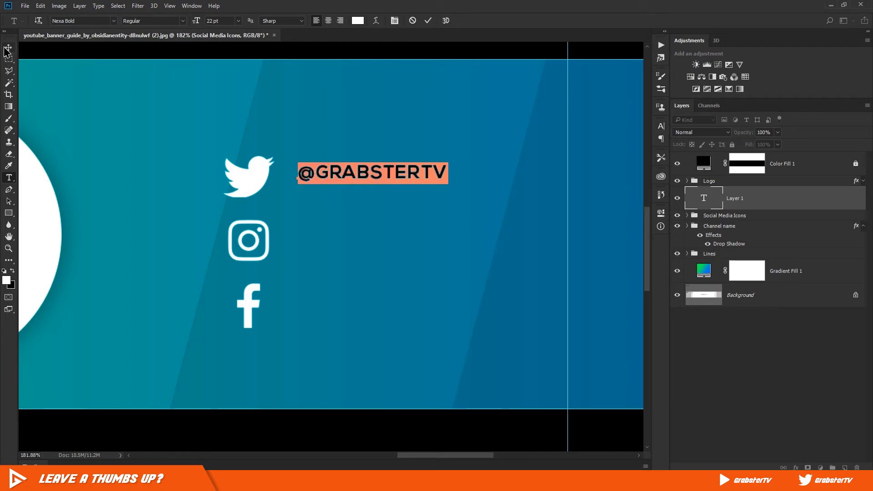
left_click(8, 47)
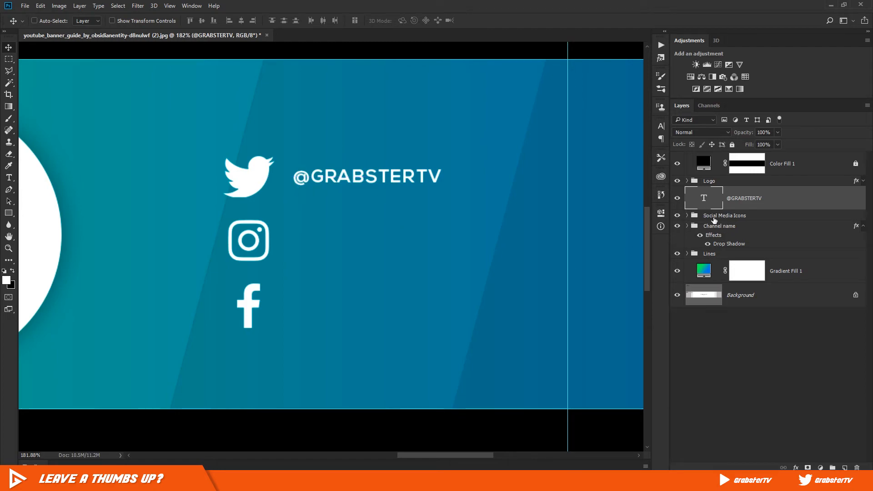
left_click(725, 216)
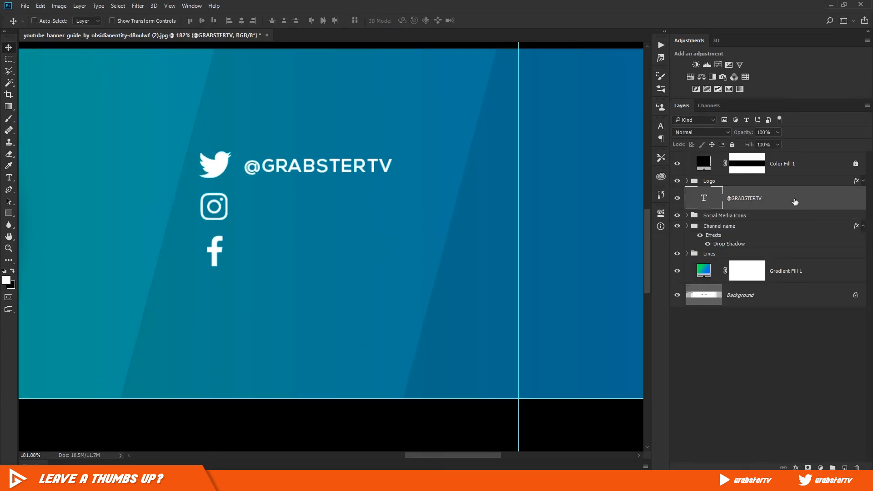
- Duplicate the handle for the Instagram and Facebook rows, changing Facebook's to '/GRABSTERTV'
key("ctrl+j")
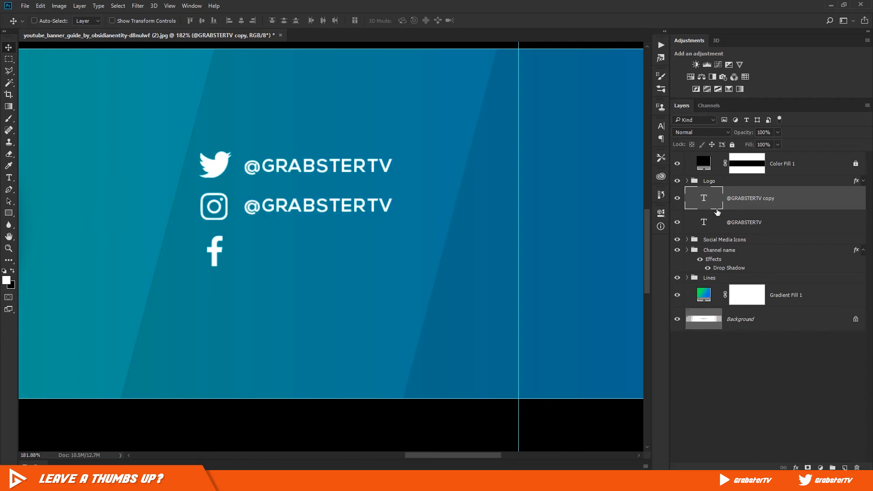
key("Ctrl+J")
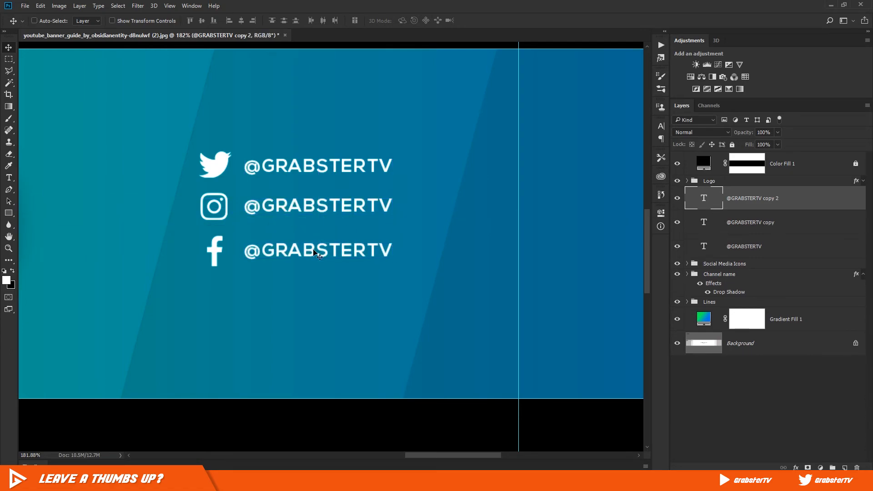
double_click(317, 249)
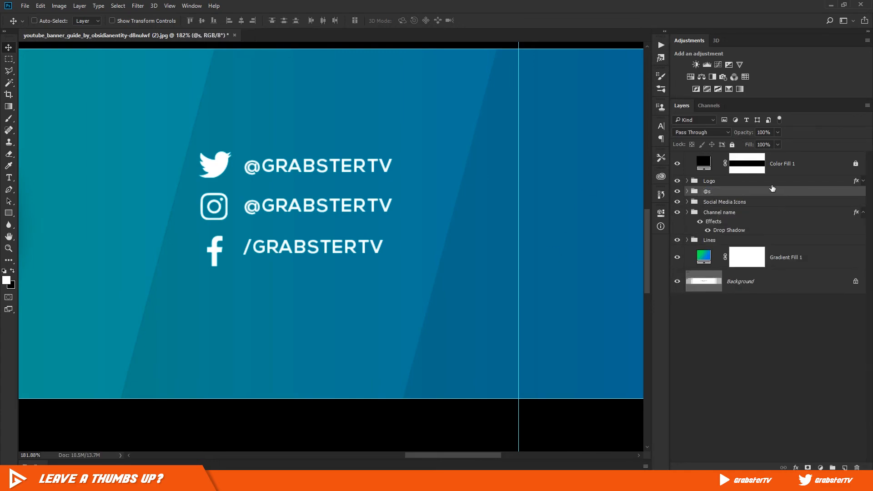
- Organise handles into Facebook, Instagram and Twitter groups inside '@s', aligning the rows
left_click(687, 191)
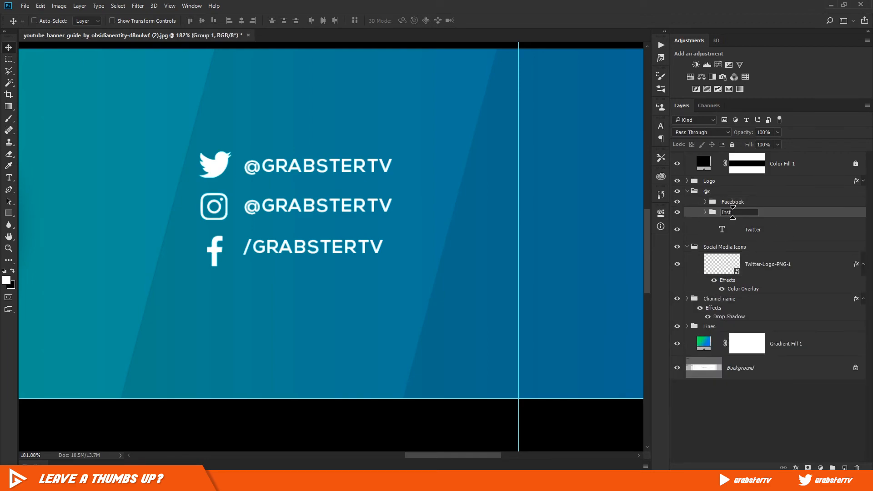
left_click(751, 229)
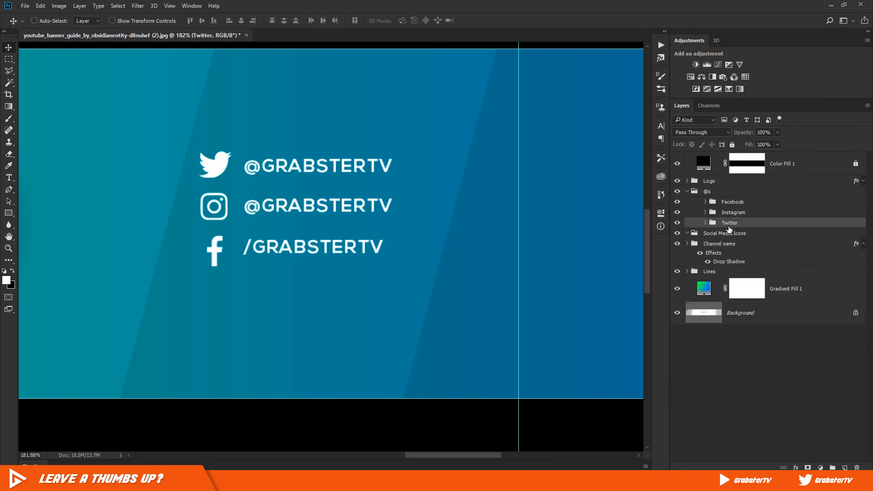
left_click(678, 222)
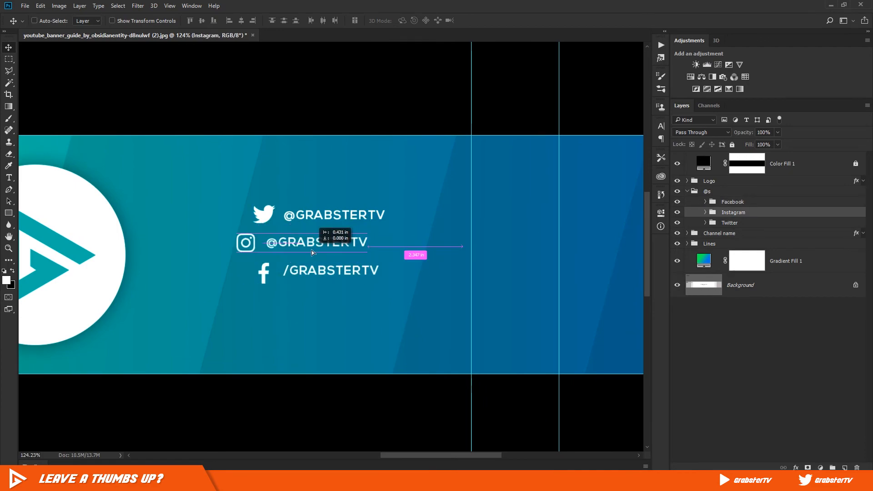
left_click(732, 202)
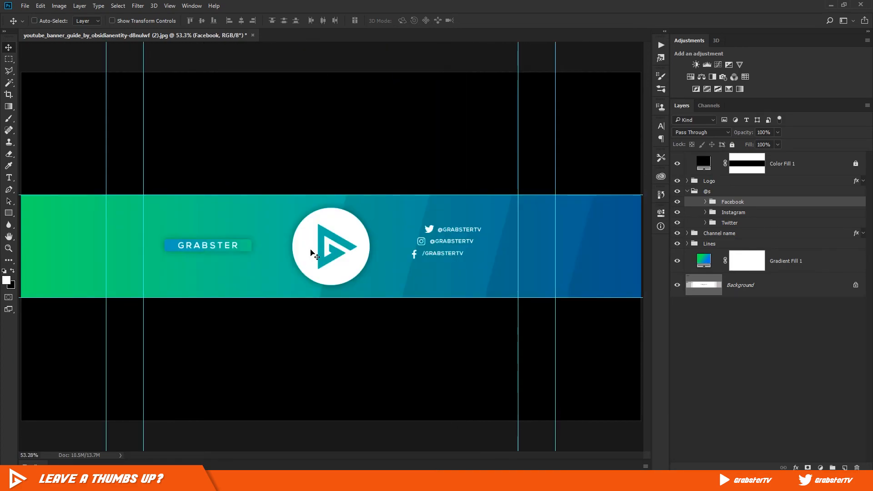
- Shift the Logo and @s groups slightly right to rebalance the banner layout
left_click(687, 191)
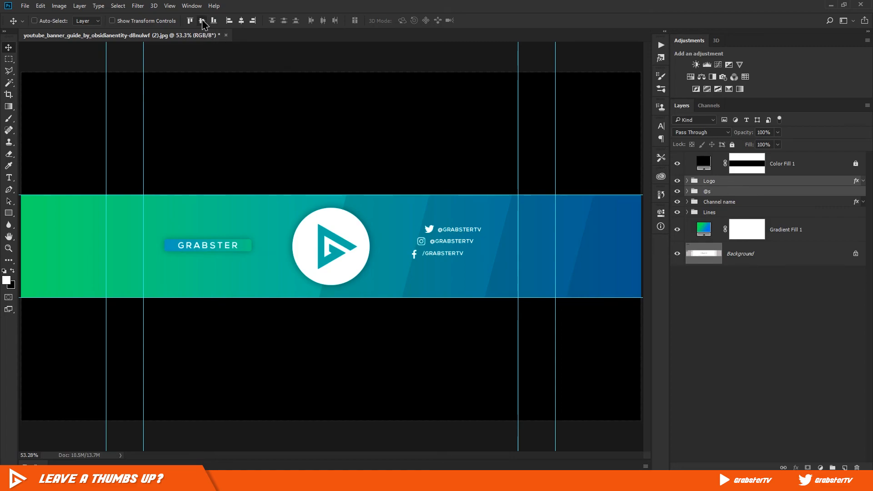
left_click(719, 202)
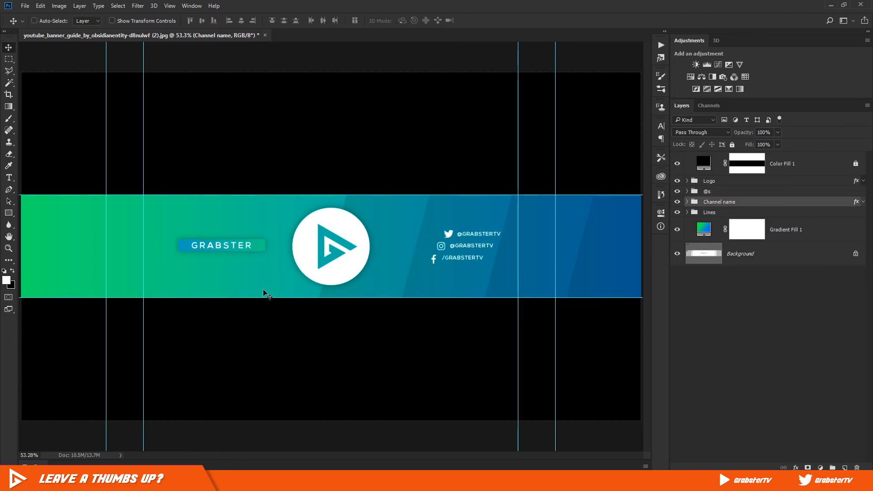
left_click(687, 190)
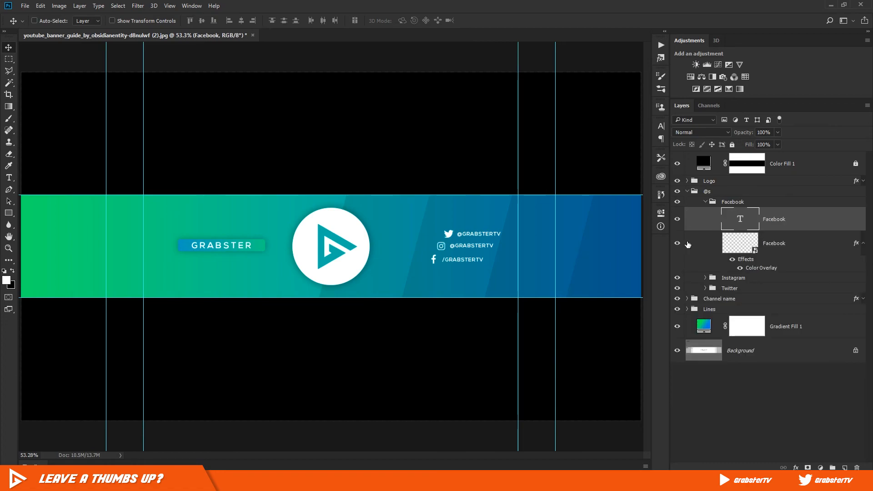
left_click(709, 181)
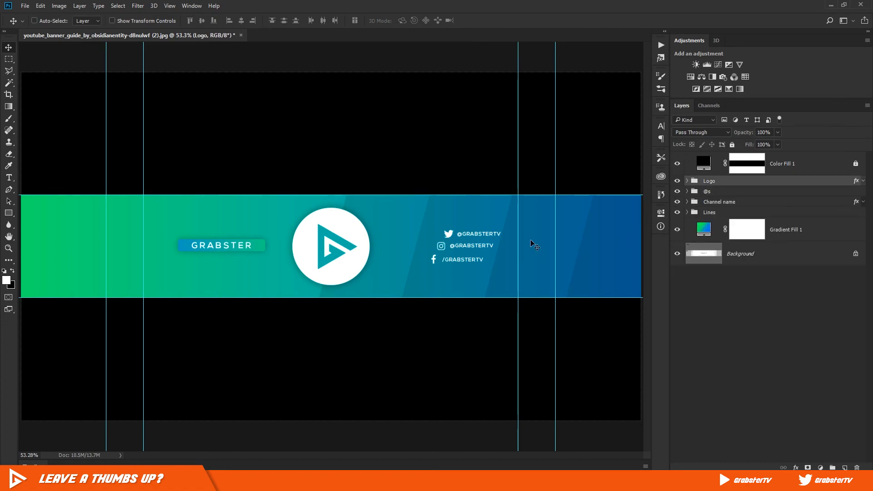
left_click(25, 6)
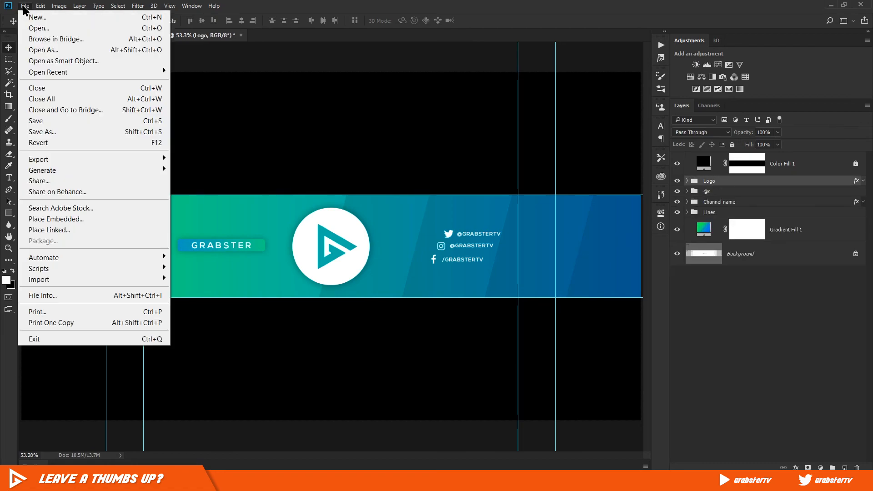
- Place Stars.png into the banner as the star particles layer
left_click(56, 218)
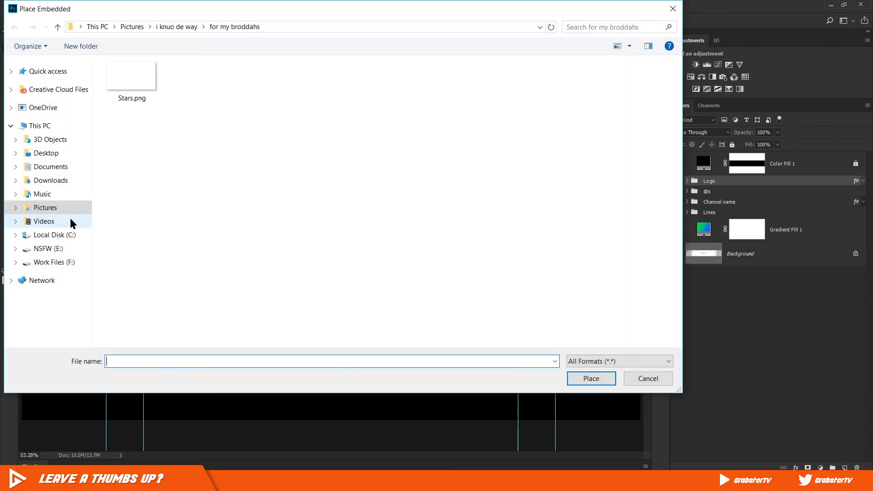
left_click(132, 75)
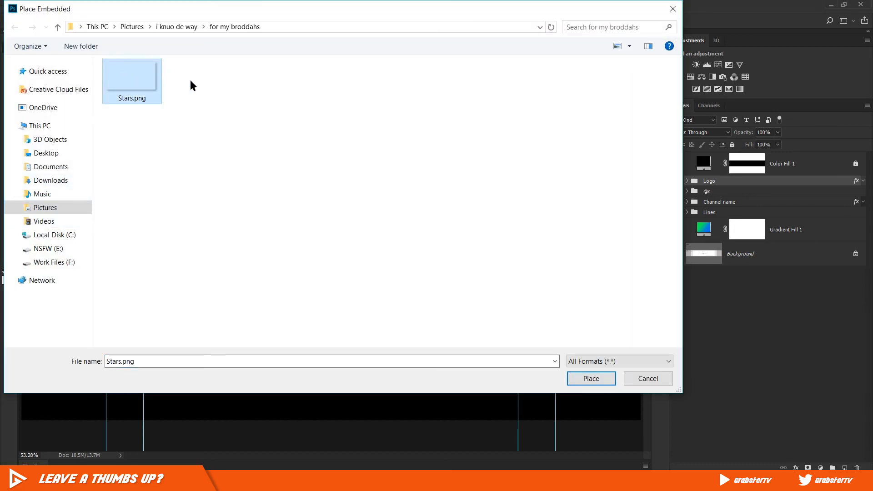
left_click(590, 379)
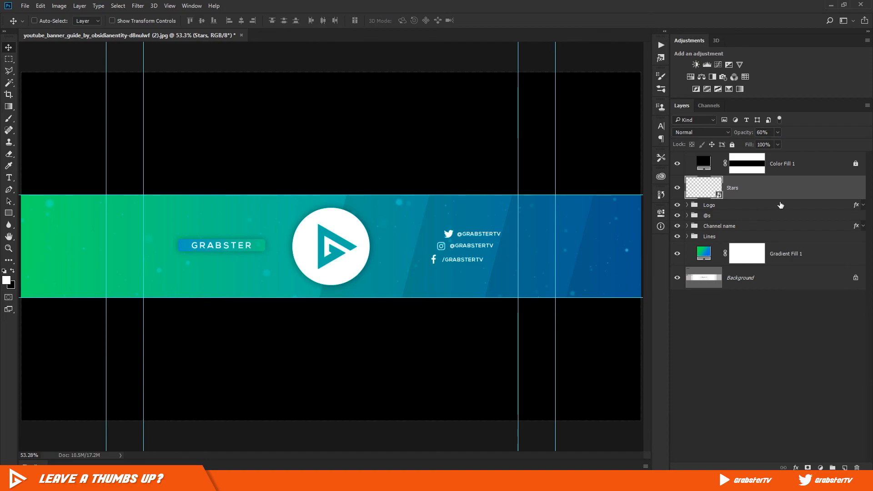
mouse_move(806, 163)
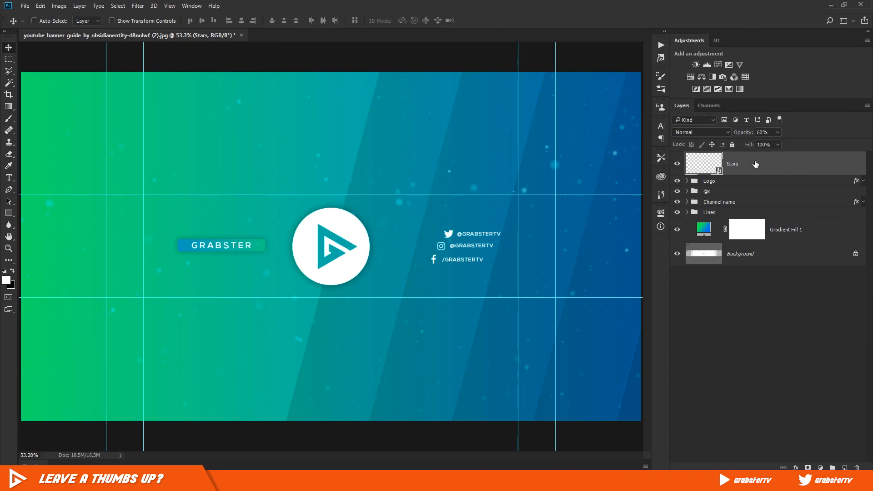
mouse_move(611, 263)
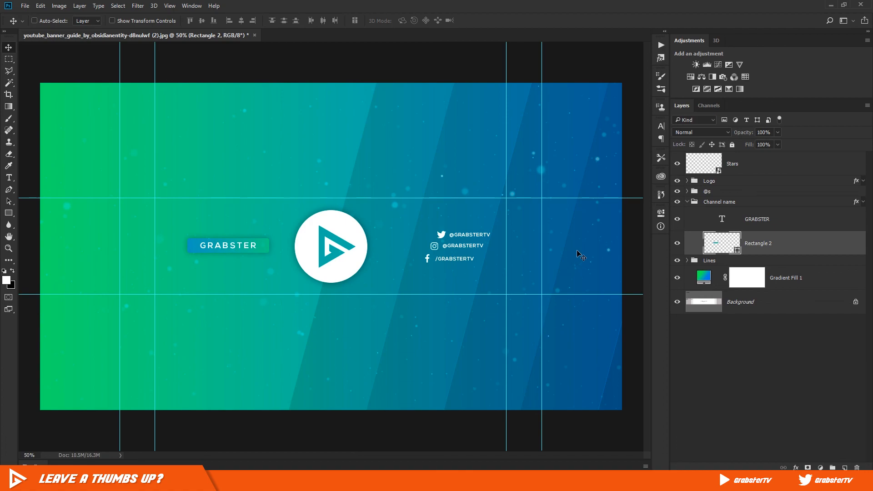
mouse_move(582, 252)
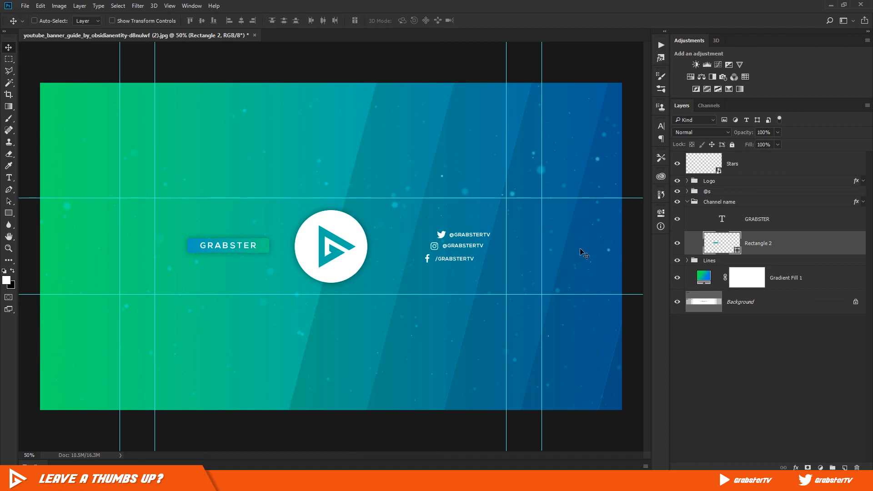
mouse_move(640, 225)
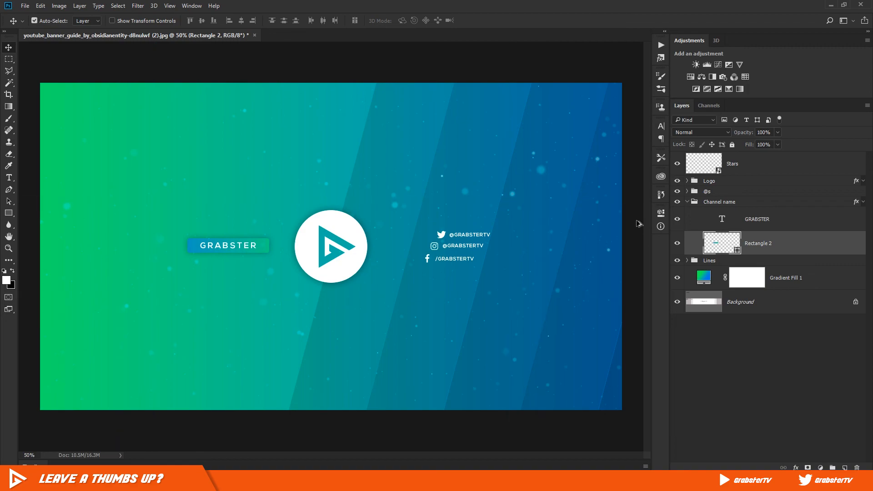
mouse_move(639, 225)
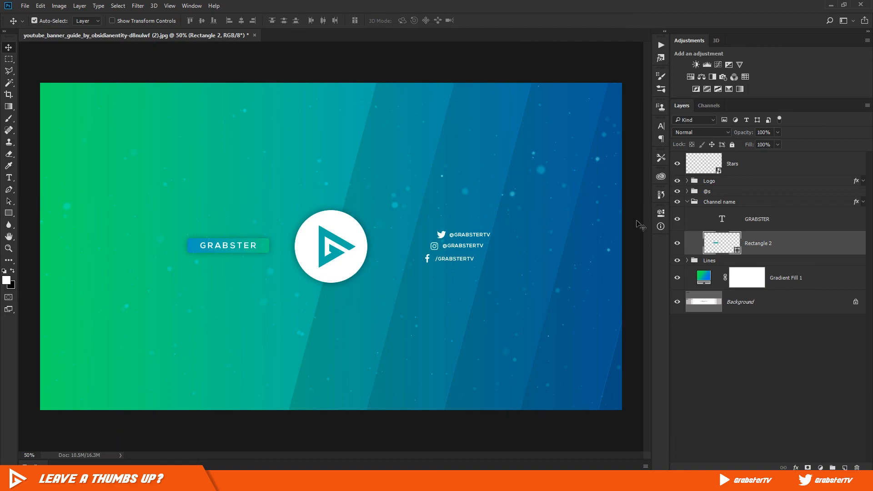